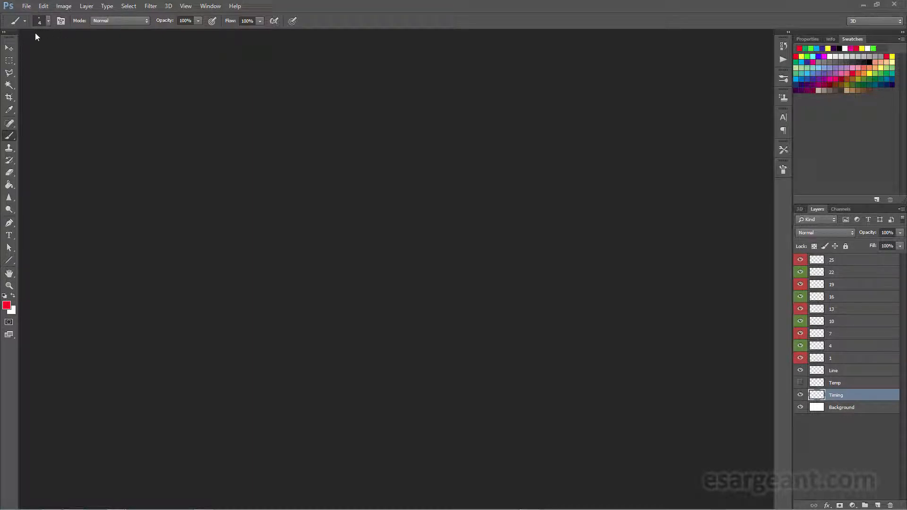
- Create a new document from the Animation 1280 × 720 px preset
{"action": "left_click", "coordinate": [26, 6]}
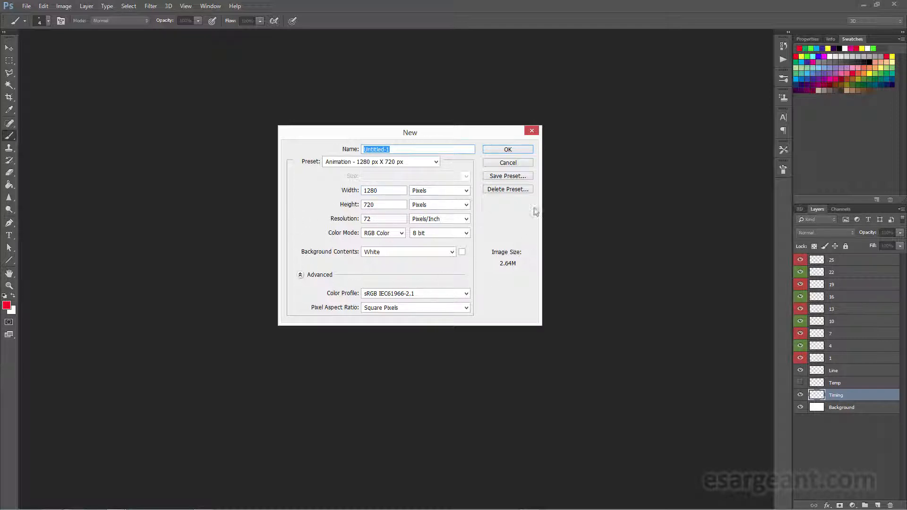
{"action": "left_click", "coordinate": [508, 149]}
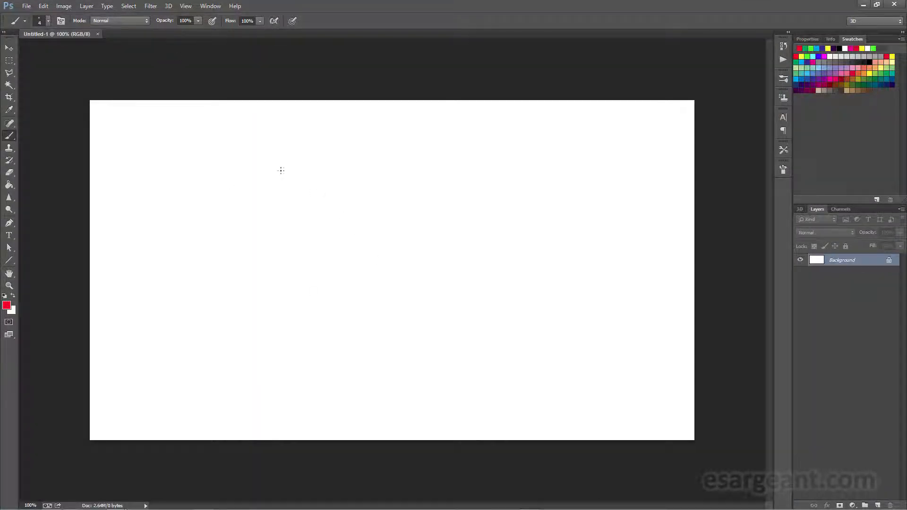
{"action": "left_click", "coordinate": [210, 6]}
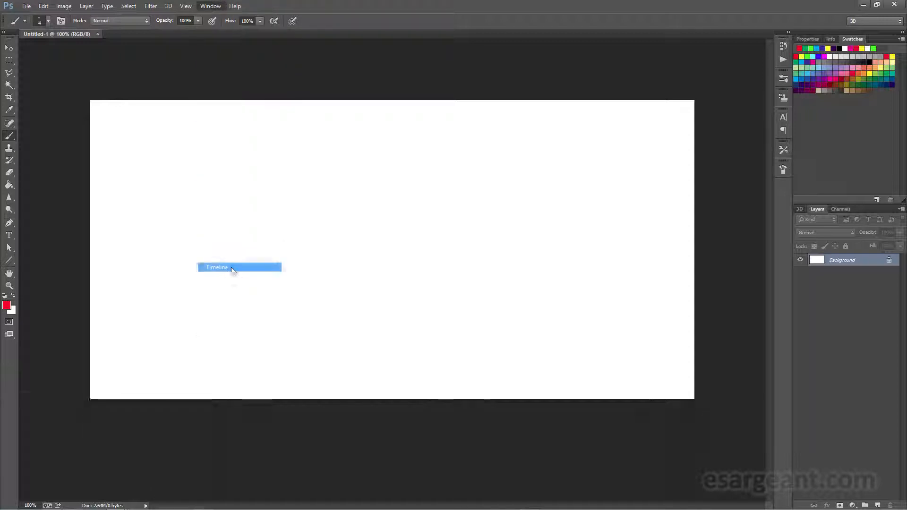
- Open the Timeline panel and create a video timeline, converting the background to Layer 0
{"action": "left_click", "coordinate": [216, 267]}
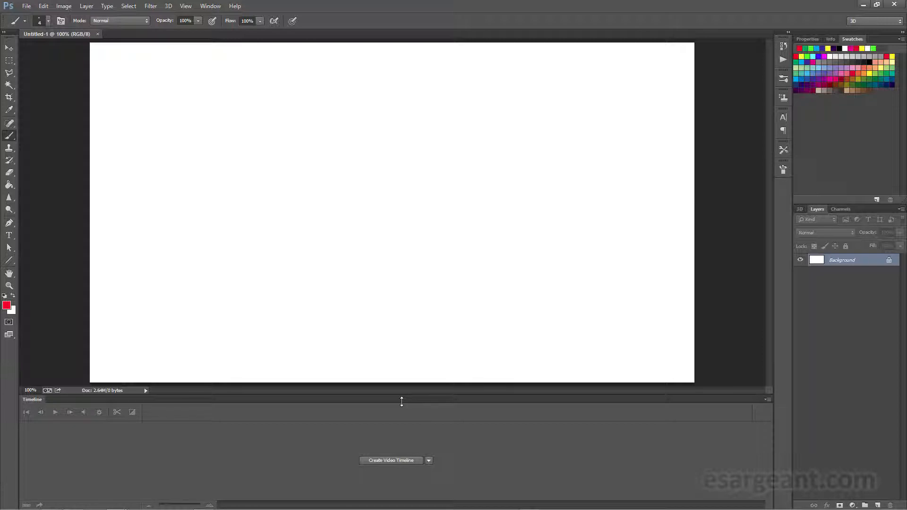
{"action": "mouse_move", "coordinate": [392, 430]}
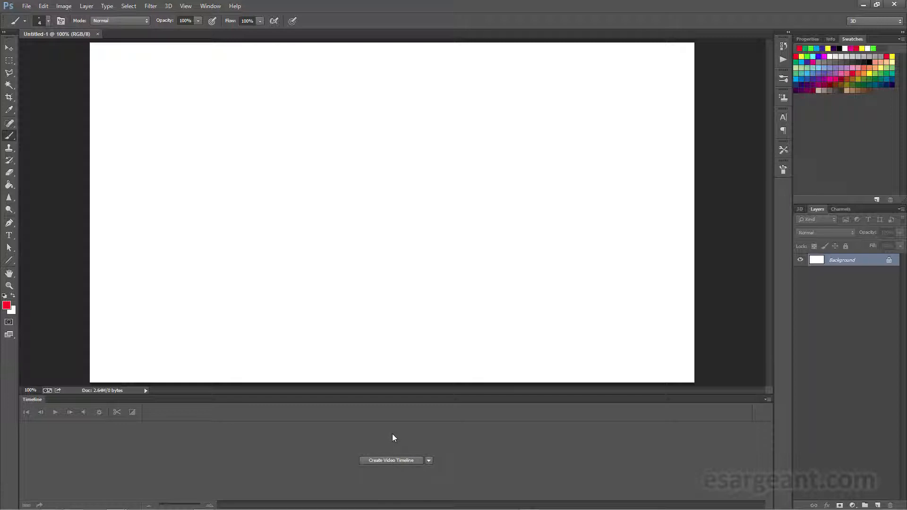
{"action": "mouse_move", "coordinate": [683, 367]}
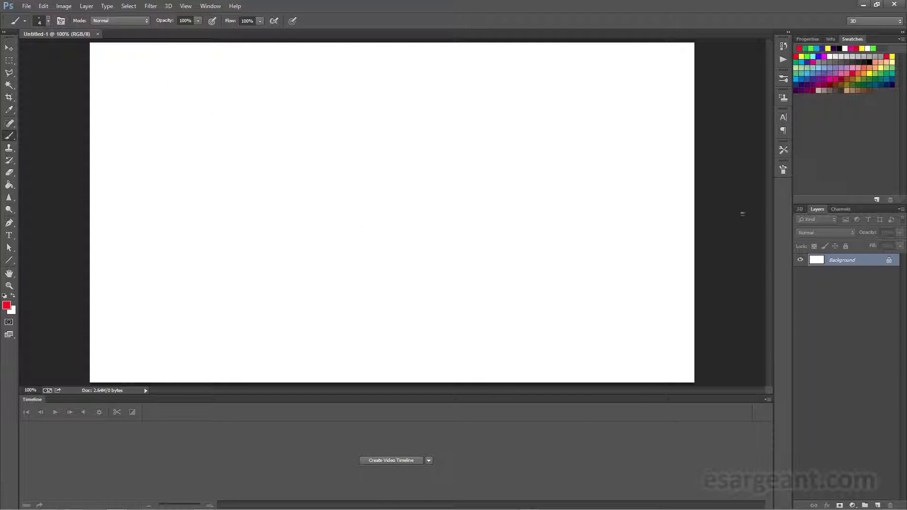
{"action": "mouse_move", "coordinate": [394, 466]}
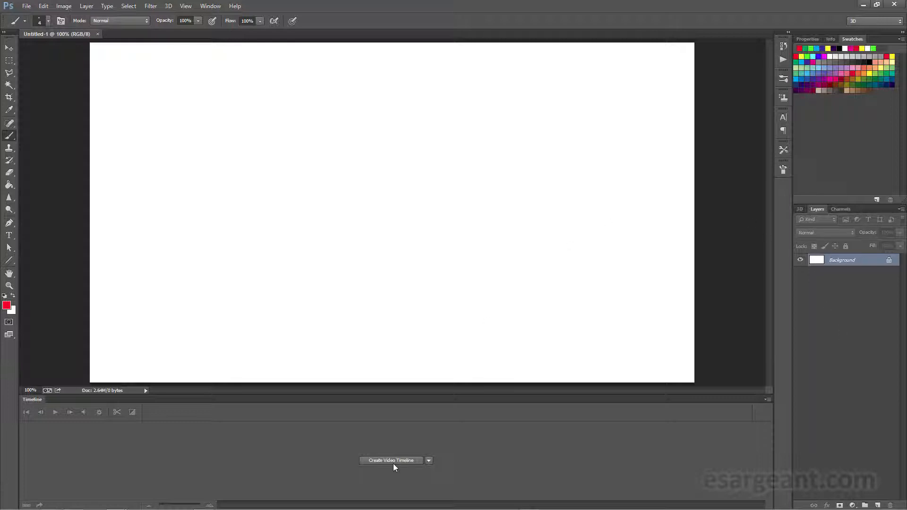
{"action": "mouse_move", "coordinate": [396, 463]}
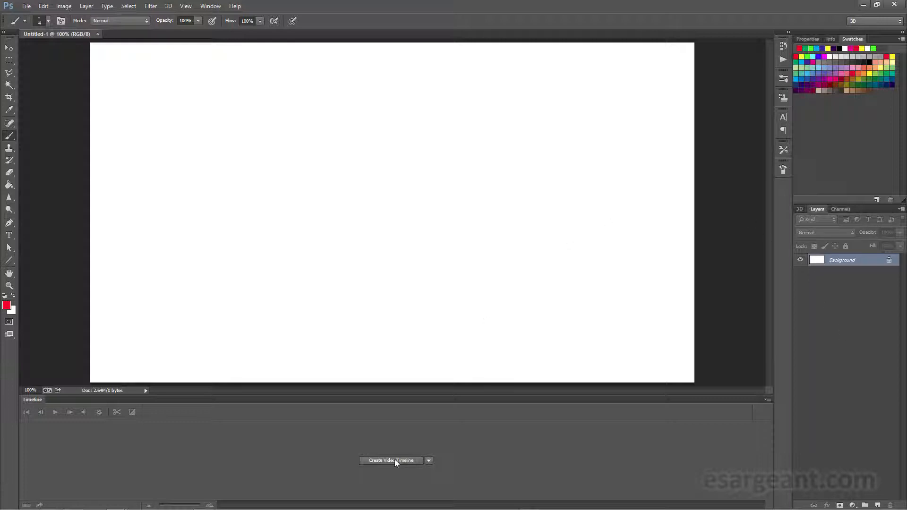
{"action": "mouse_move", "coordinate": [427, 445]}
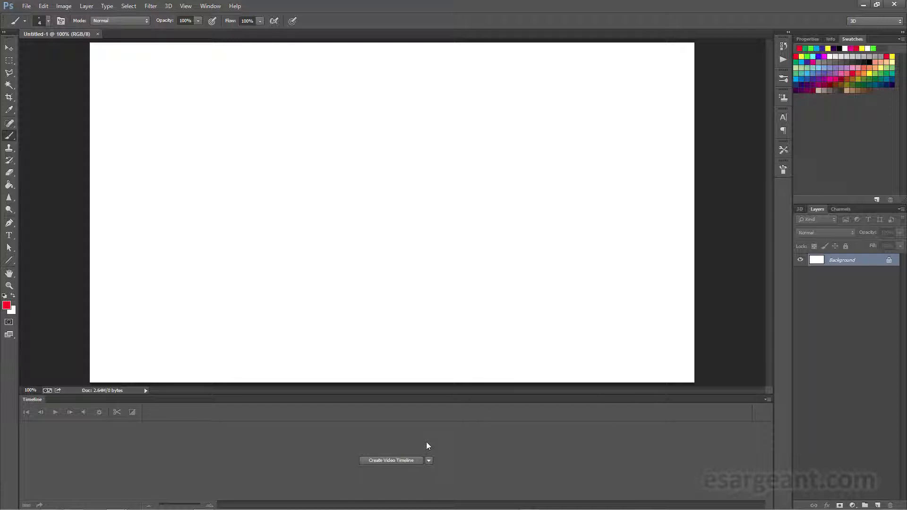
{"action": "left_click", "coordinate": [391, 459]}
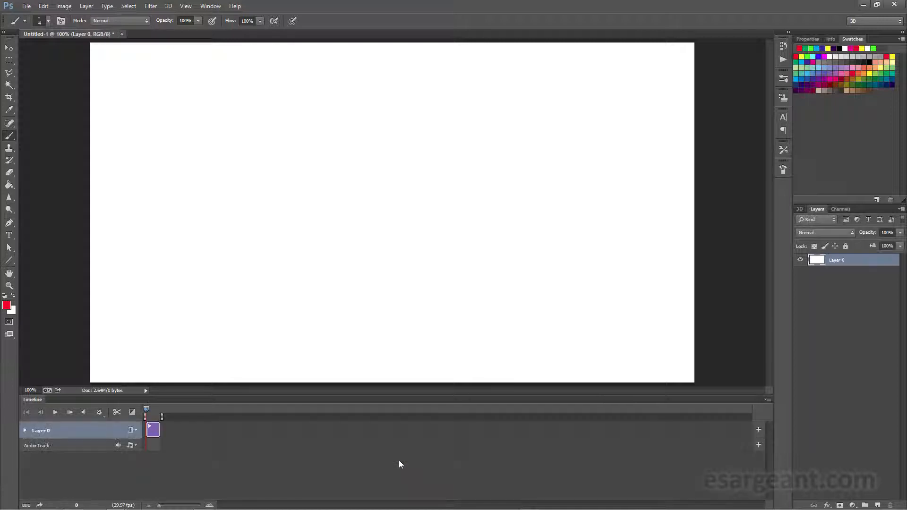
{"action": "mouse_move", "coordinate": [503, 440]}
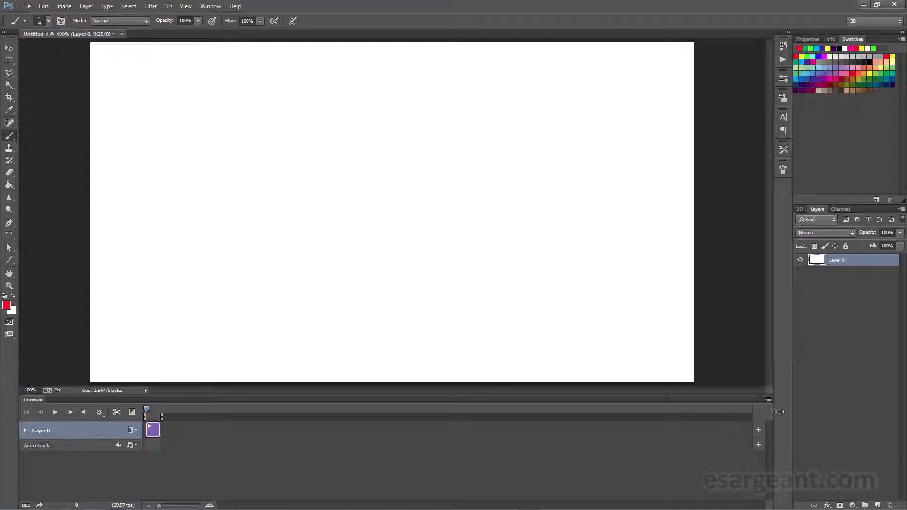
- Set the timeline frame rate to 24 fps
{"action": "left_click", "coordinate": [766, 399]}
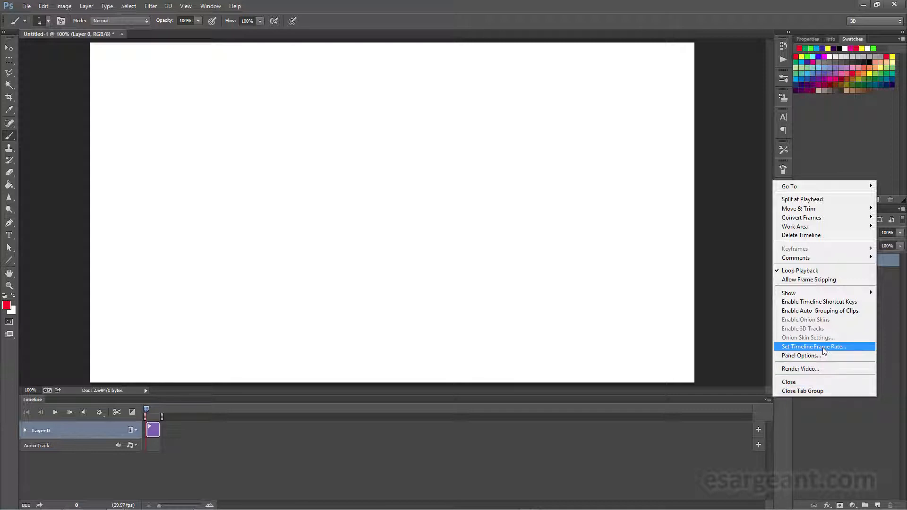
{"action": "left_click", "coordinate": [814, 347]}
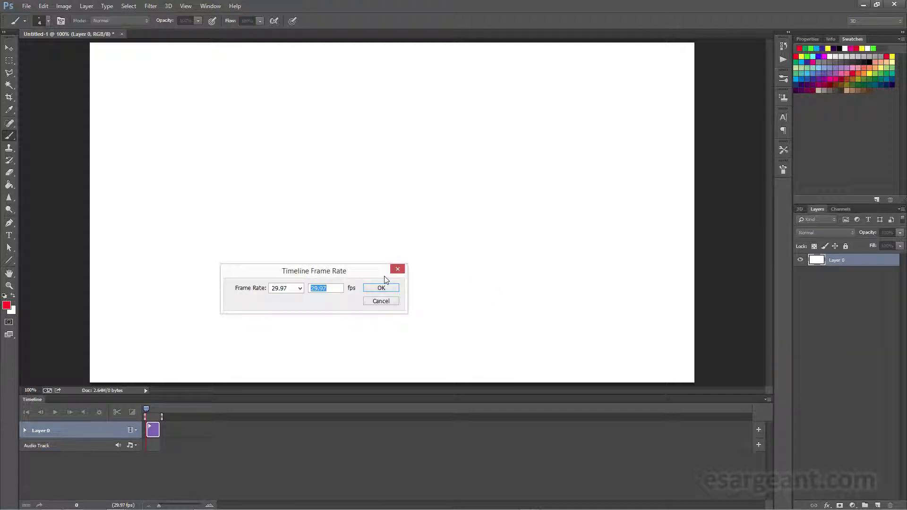
{"action": "left_click", "coordinate": [391, 247]}
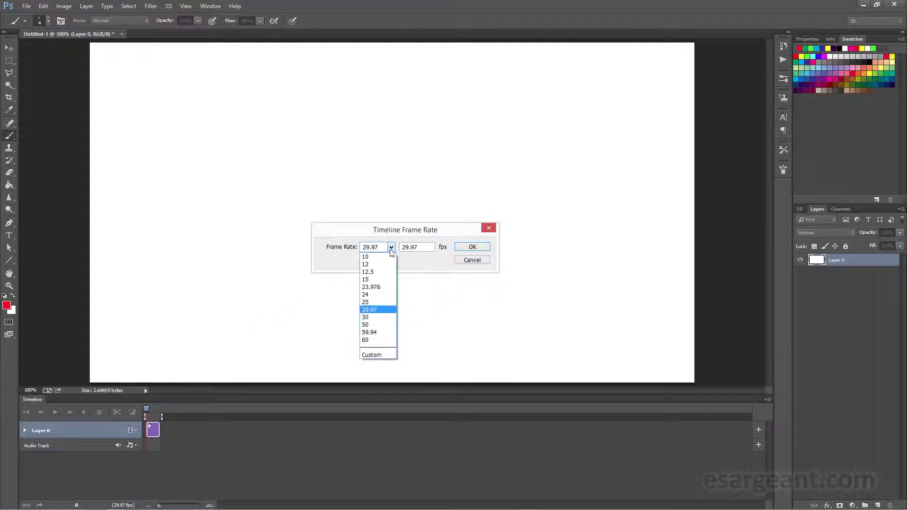
{"action": "left_click", "coordinate": [365, 294]}
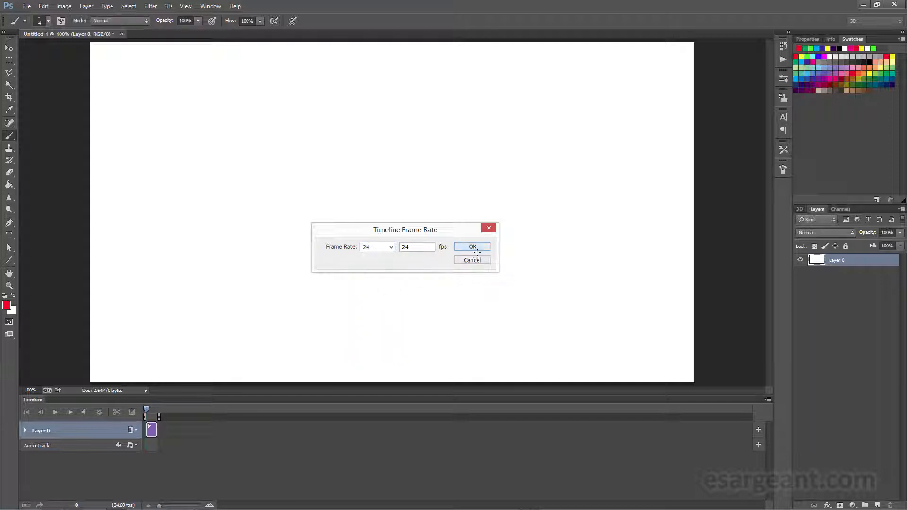
{"action": "left_click", "coordinate": [472, 247]}
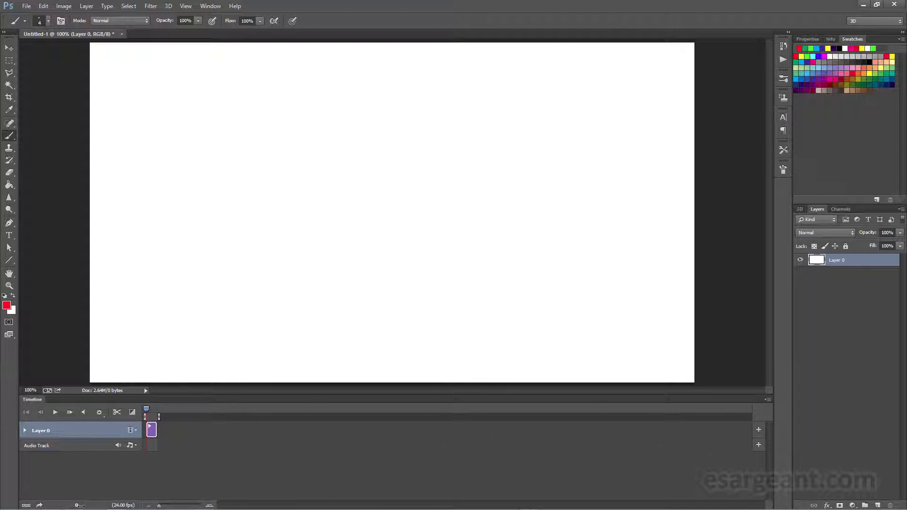
- Confirm Frame Number as the timeline units in Panel Options
{"action": "left_click", "coordinate": [768, 399]}
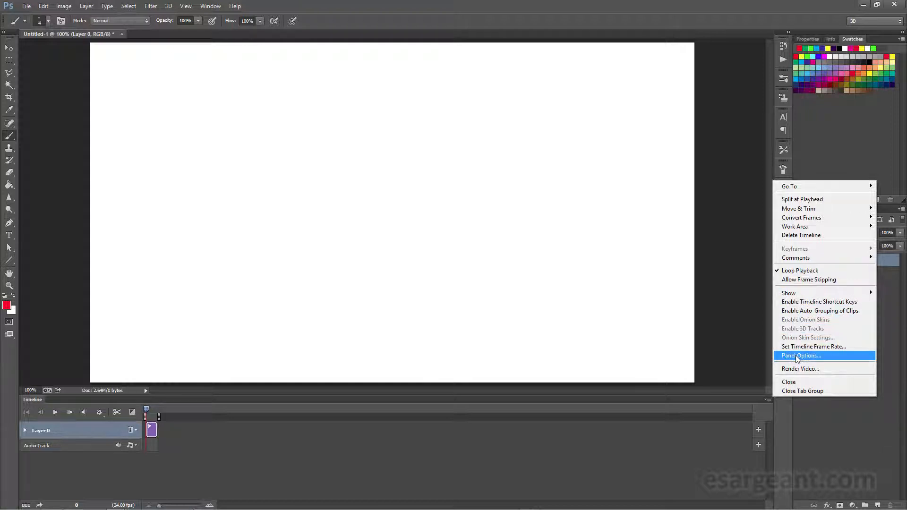
{"action": "left_click", "coordinate": [801, 355]}
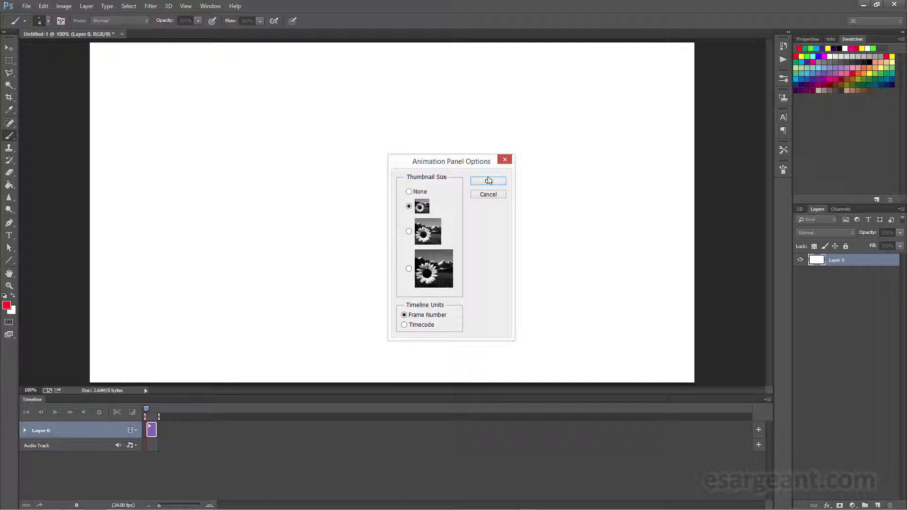
{"action": "left_click", "coordinate": [487, 181]}
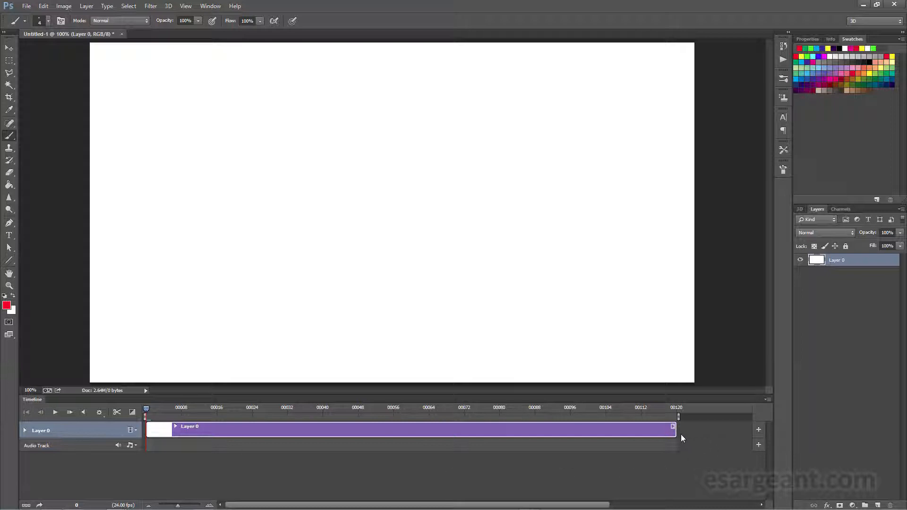
- Trim Layer 0's clip and work area to about 26 frames, then move to frame 12
{"action": "left_click_drag", "start_coordinate": [671, 426], "coordinate": [267, 426]}
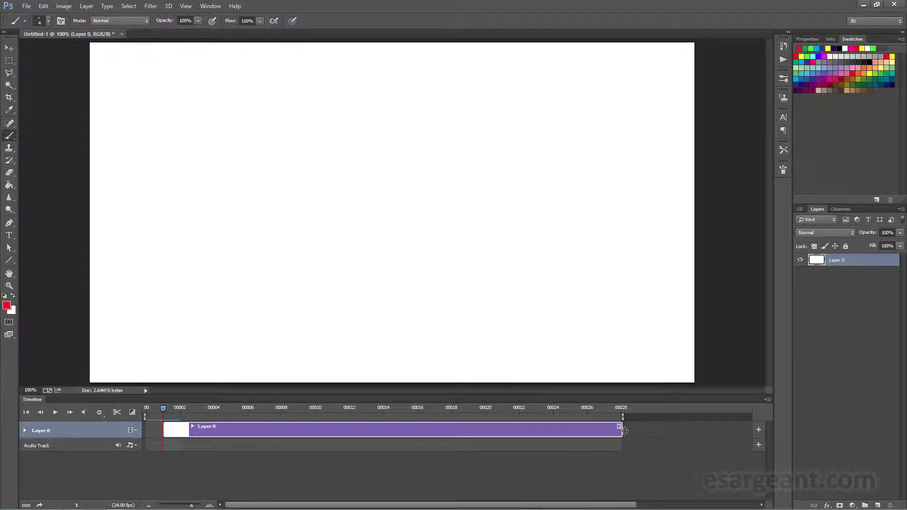
{"action": "left_click_drag", "start_coordinate": [623, 426], "coordinate": [588, 426]}
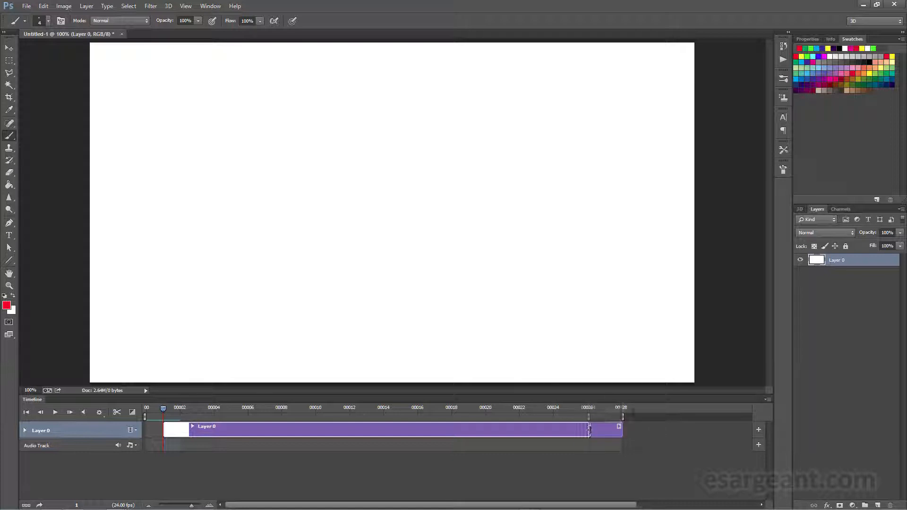
{"action": "left_click_drag", "start_coordinate": [621, 430], "coordinate": [586, 430]}
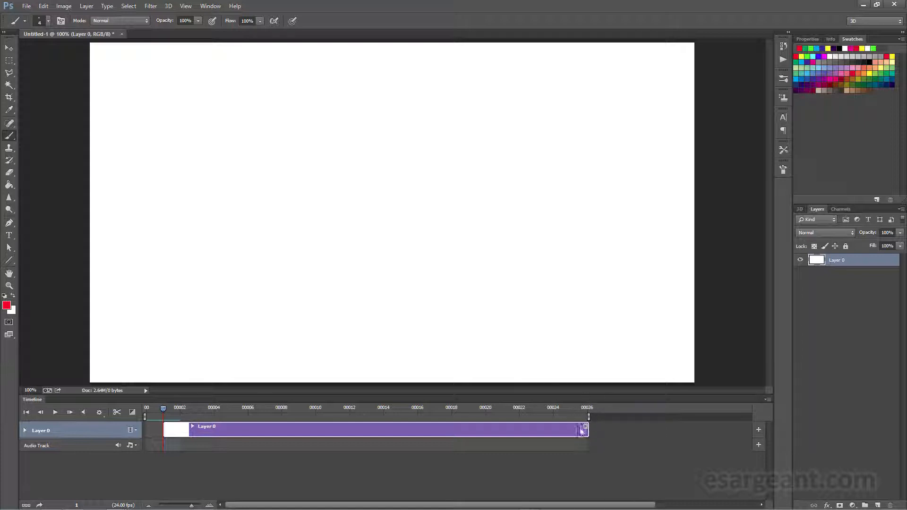
{"action": "left_click", "coordinate": [570, 407]}
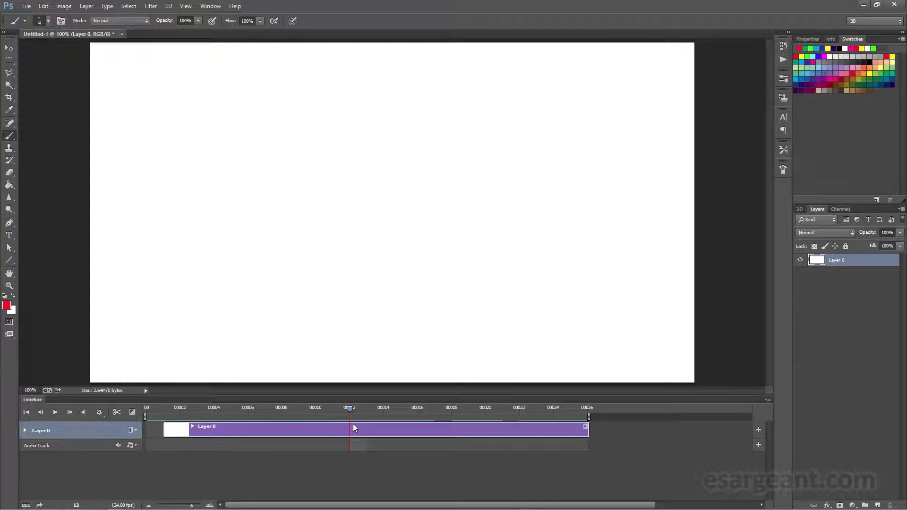
{"action": "mouse_move", "coordinate": [414, 426]}
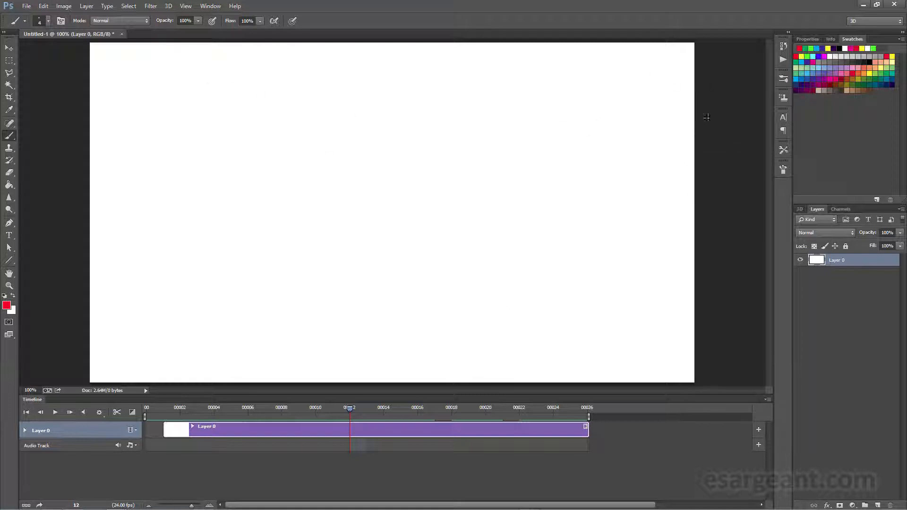
{"action": "mouse_move", "coordinate": [722, 86]}
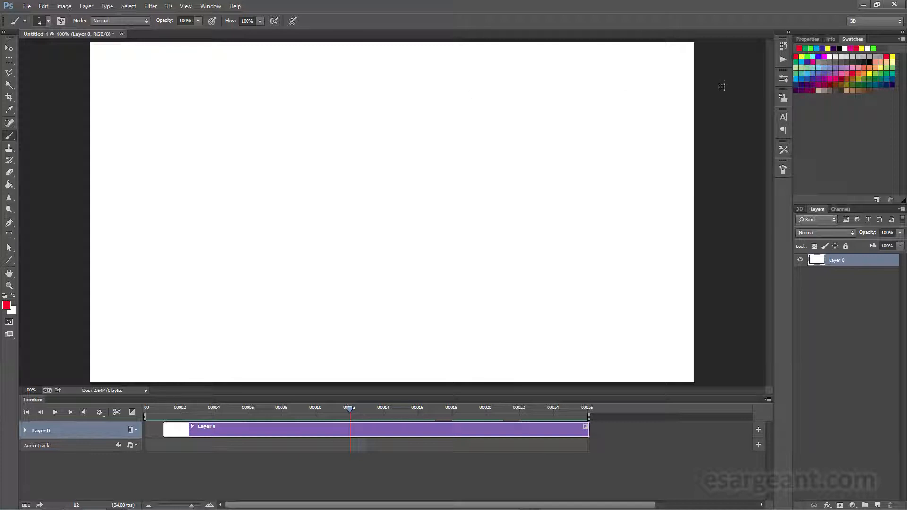
{"action": "mouse_move", "coordinate": [605, 278]}
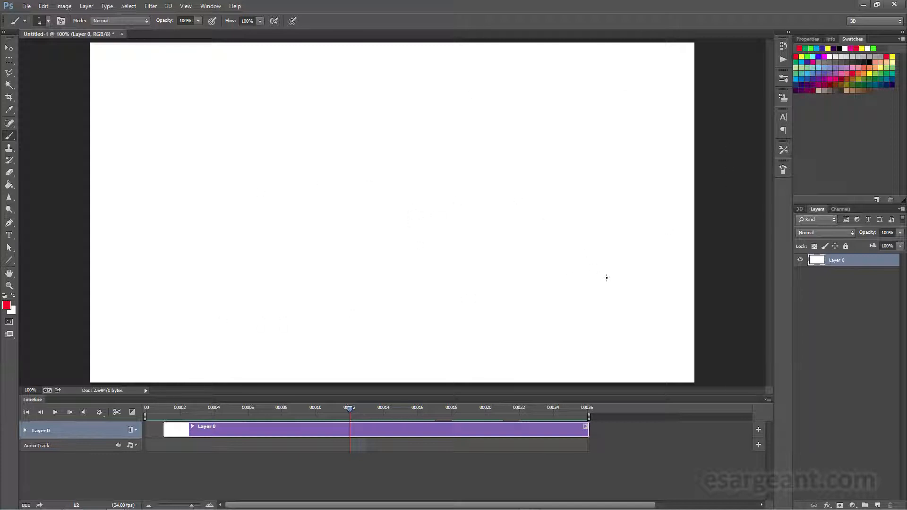
- Add a new layer above Layer 0 named 'Timing'
{"action": "left_click", "coordinate": [880, 506]}
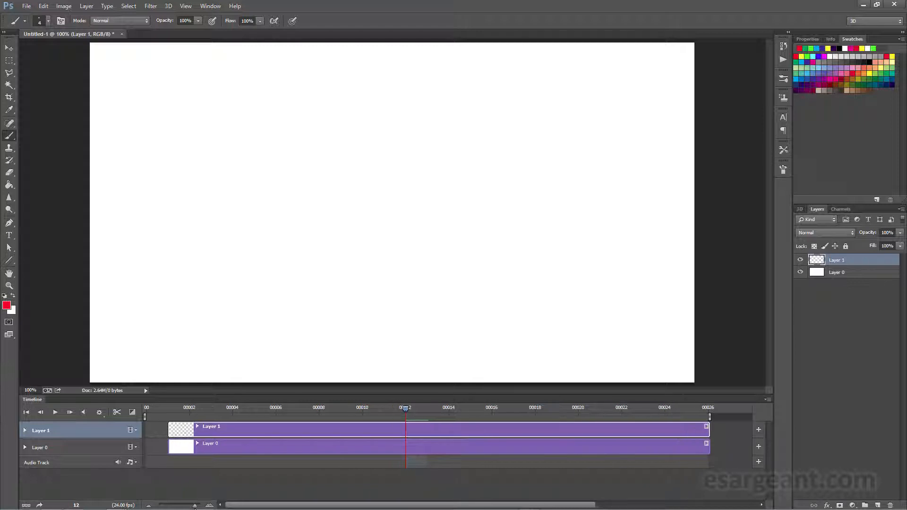
{"action": "double_click", "coordinate": [837, 260]}
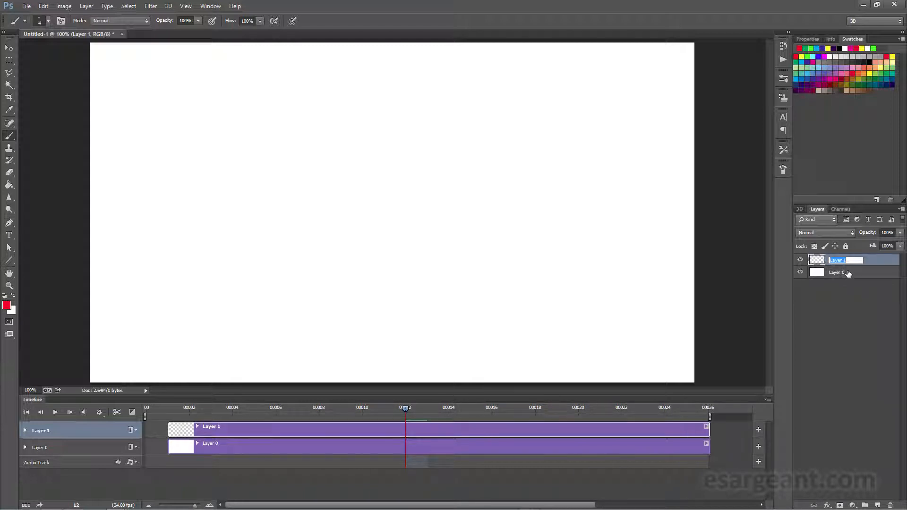
{"action": "type", "text": "Timing"}
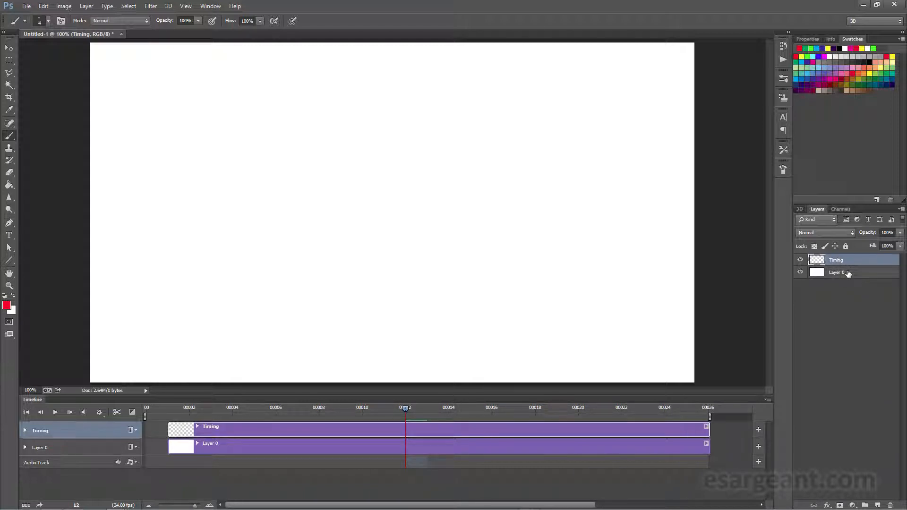
{"action": "mouse_move", "coordinate": [844, 279]}
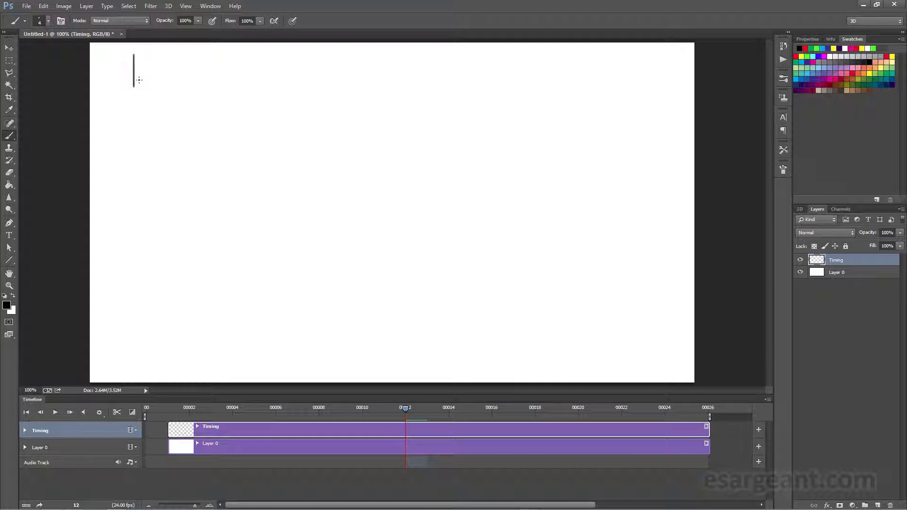
- Brush the timing chart line with marks for frames 1, 7, 13, 19 and 25
{"action": "left_click_drag", "start_coordinate": [134, 72], "coordinate": [642, 72]}
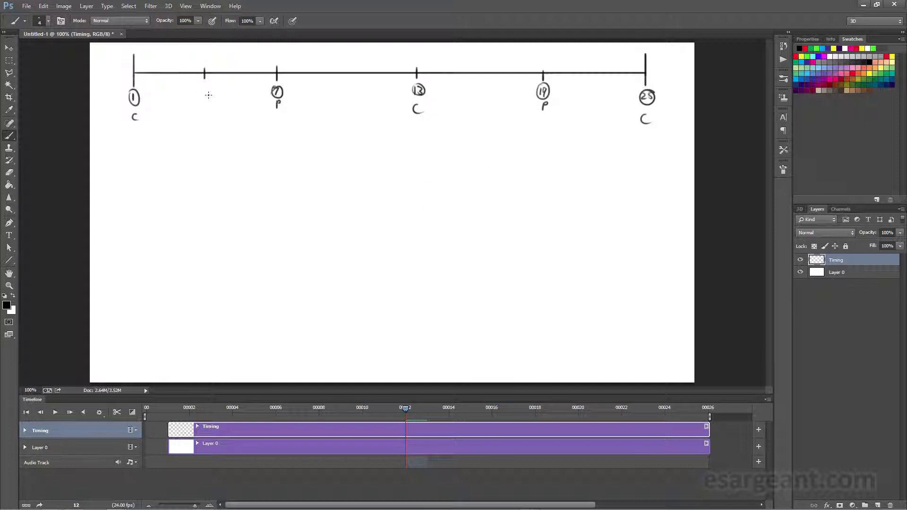
{"action": "left_click", "coordinate": [205, 90]}
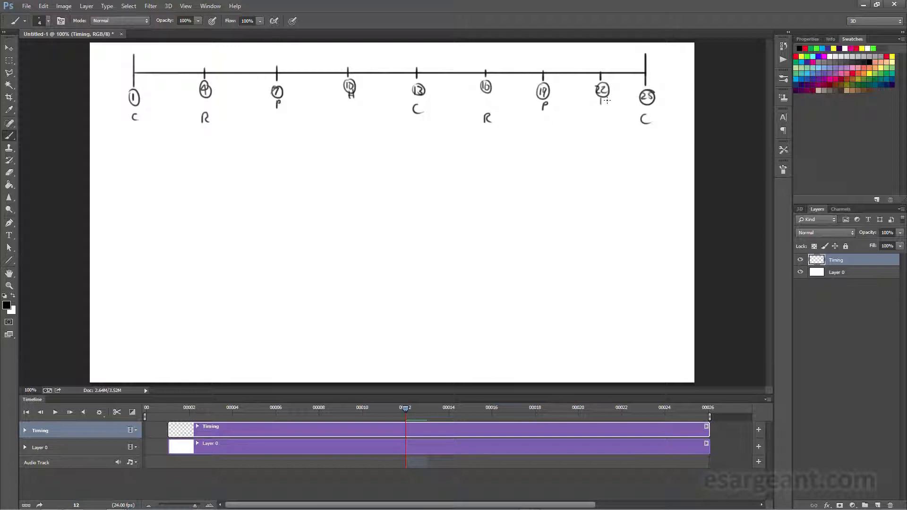
- Draw a wavy line beneath the chart from frame 1 across to 25
{"action": "left_click_drag", "start_coordinate": [134, 118], "coordinate": [282, 101]}
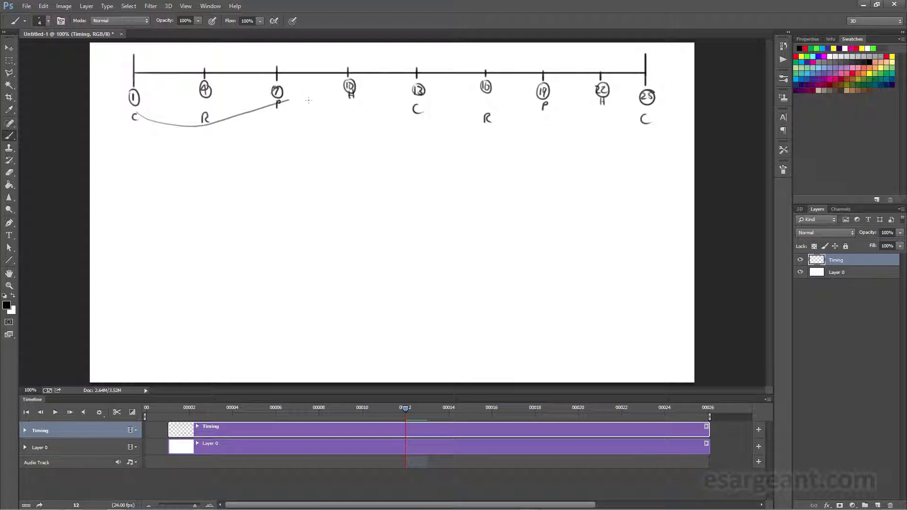
{"action": "left_click_drag", "start_coordinate": [277, 103], "coordinate": [662, 127]}
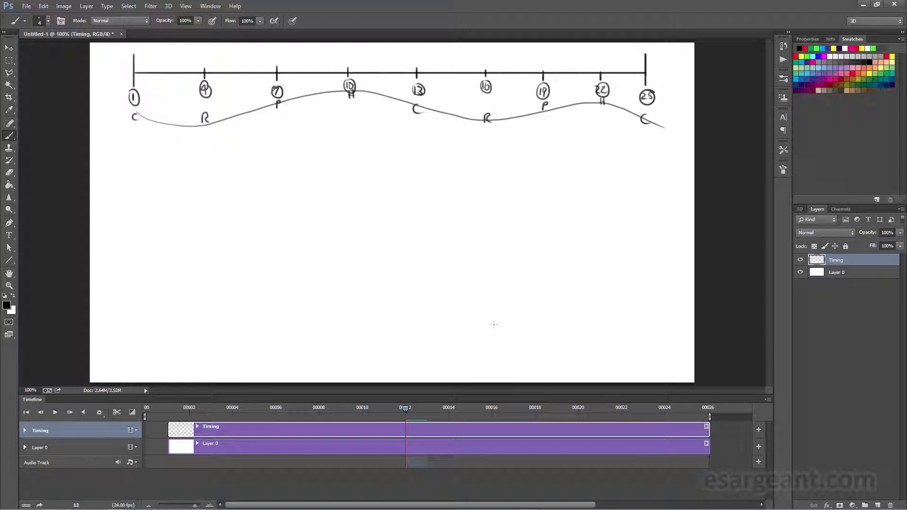
{"action": "mouse_move", "coordinate": [266, 282]}
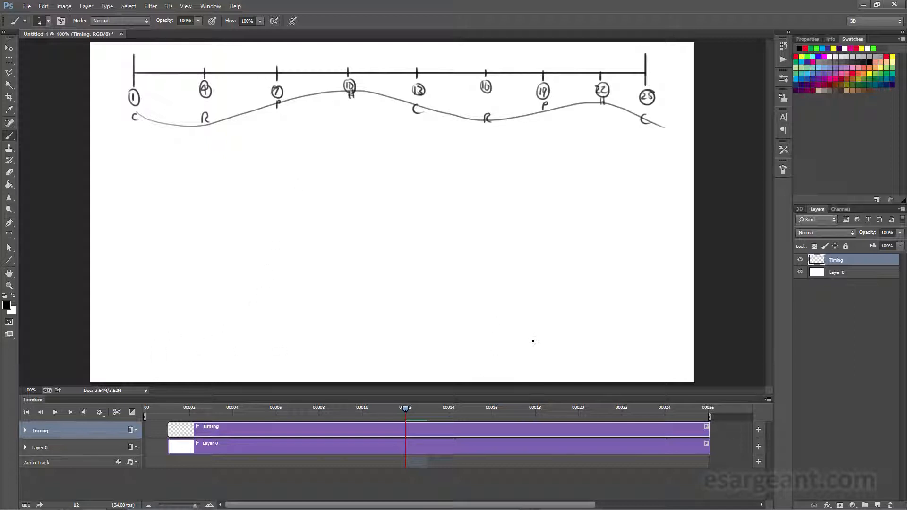
- Add a new layer named 'temp' above Timing
{"action": "left_click", "coordinate": [168, 416]}
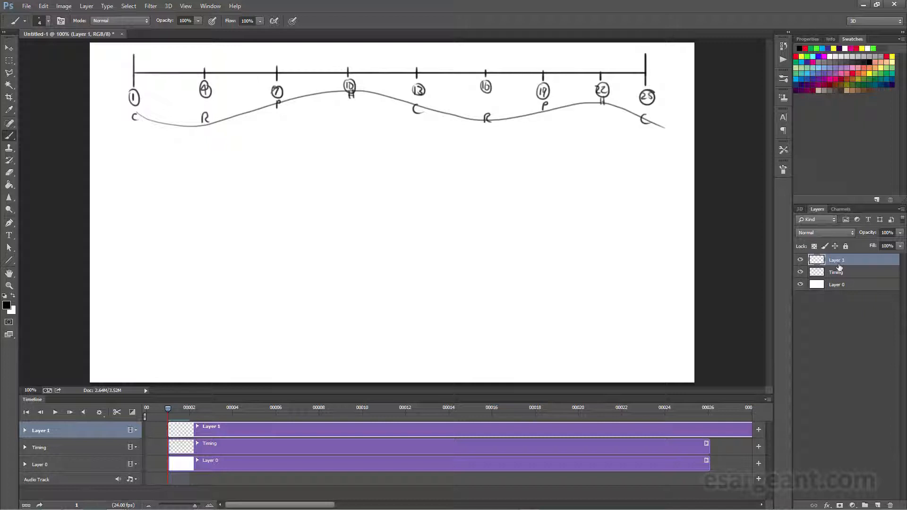
{"action": "double_click", "coordinate": [837, 260]}
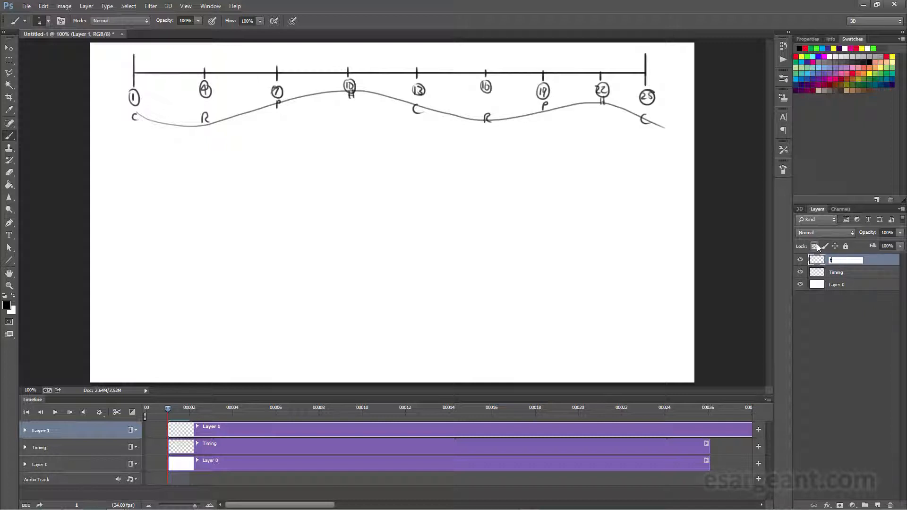
{"action": "type", "text": "temp"}
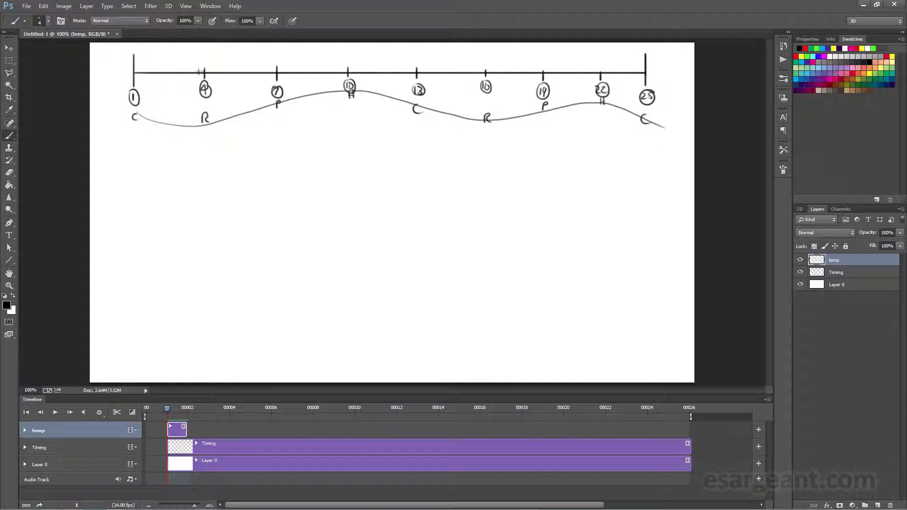
{"action": "mouse_move", "coordinate": [260, 147]}
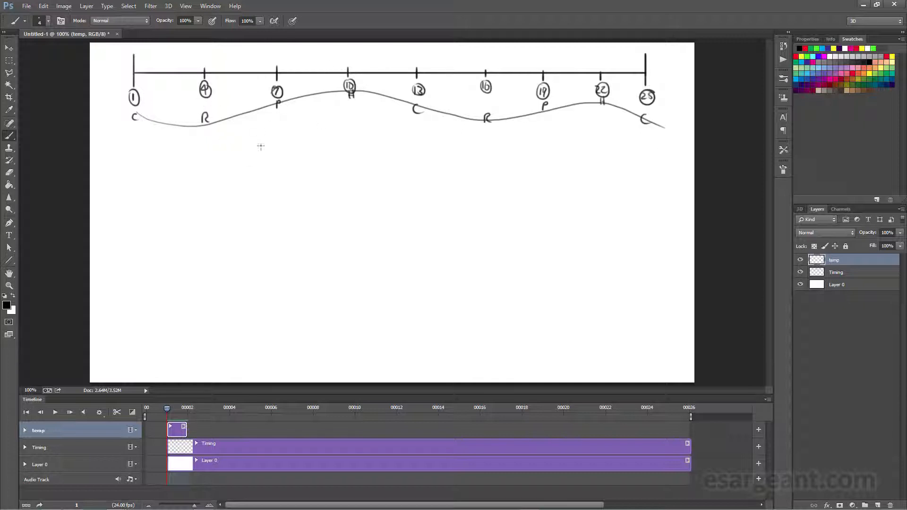
{"action": "mouse_move", "coordinate": [185, 99]}
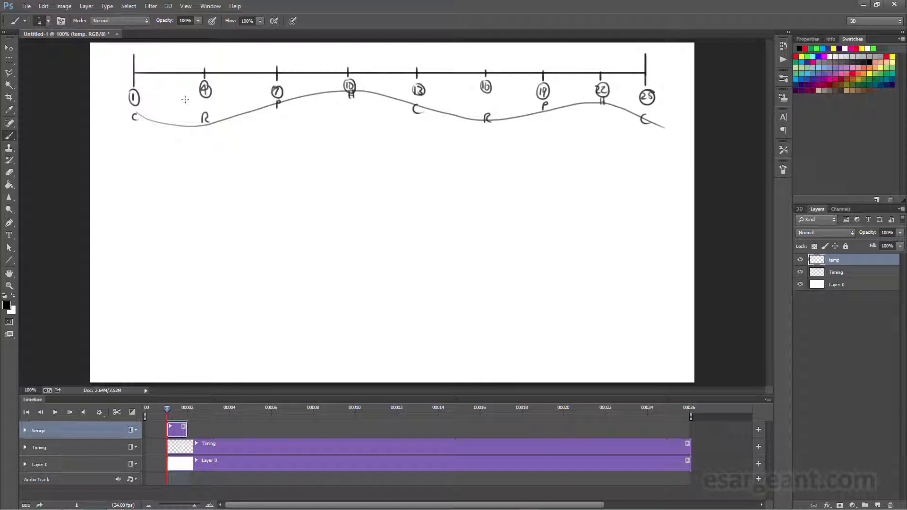
{"action": "mouse_move", "coordinate": [175, 85]}
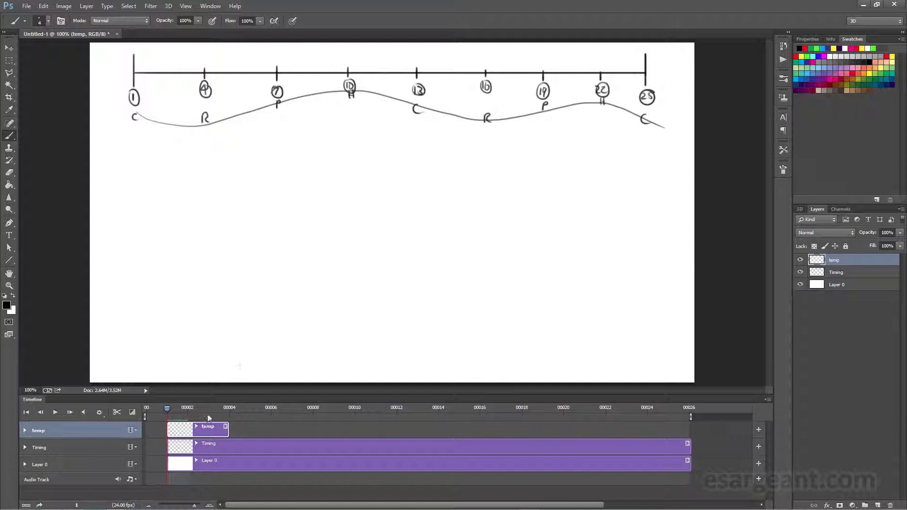
{"action": "mouse_move", "coordinate": [404, 237]}
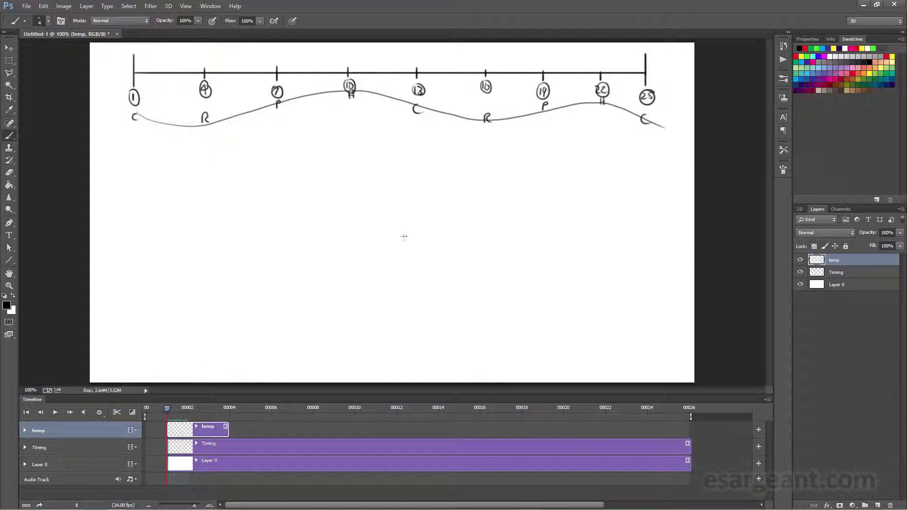
- Duplicate the temp layer as 'E1' and set its layer colour to red
{"action": "right_click", "coordinate": [835, 260]}
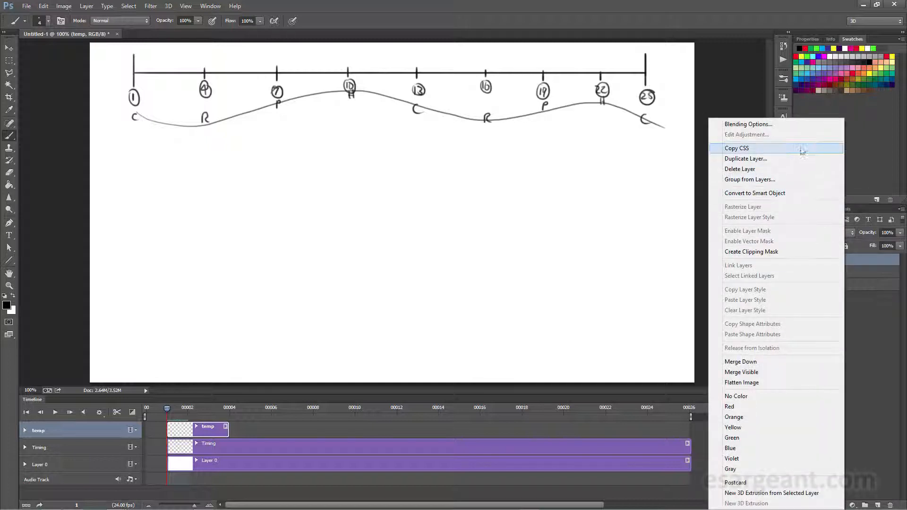
{"action": "left_click", "coordinate": [745, 159]}
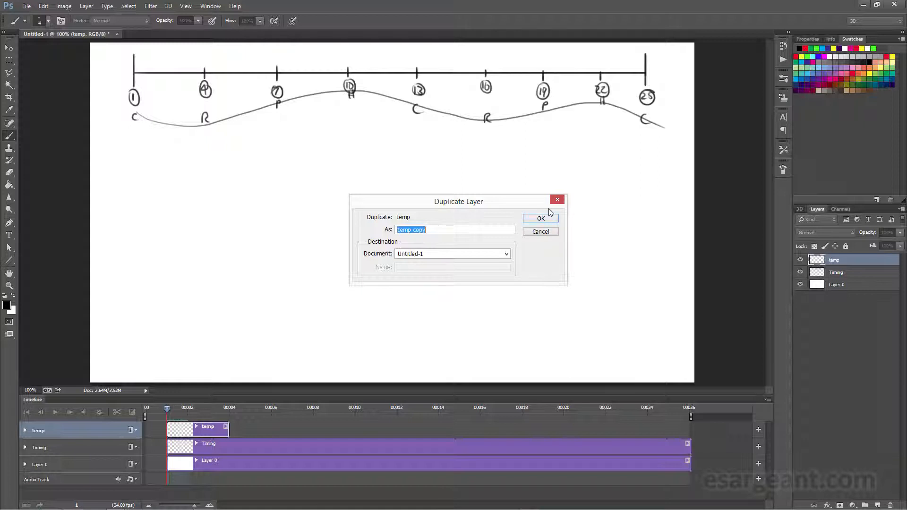
{"action": "type", "text": "E1"}
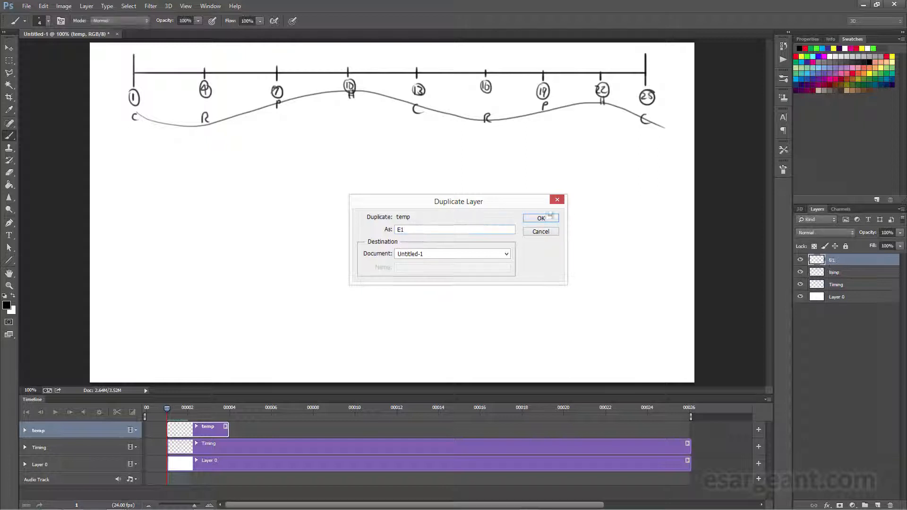
{"action": "left_click", "coordinate": [539, 218]}
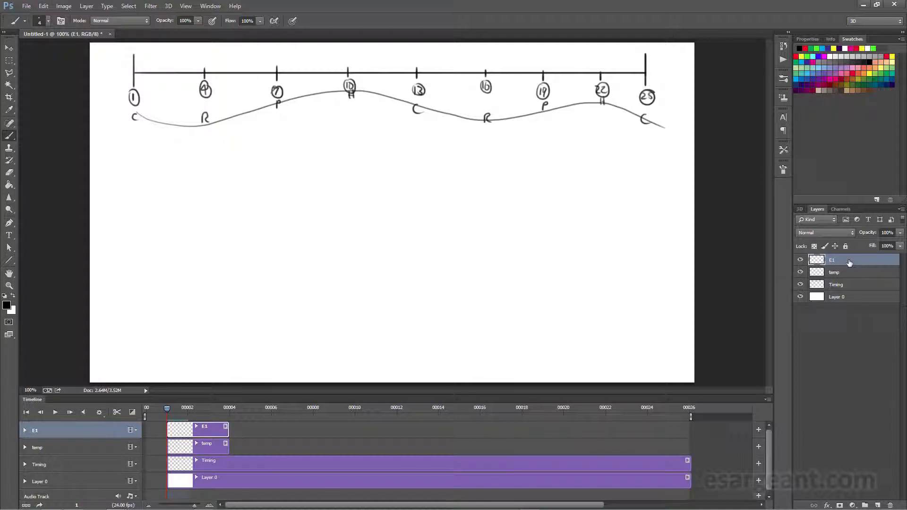
{"action": "right_click", "coordinate": [832, 259]}
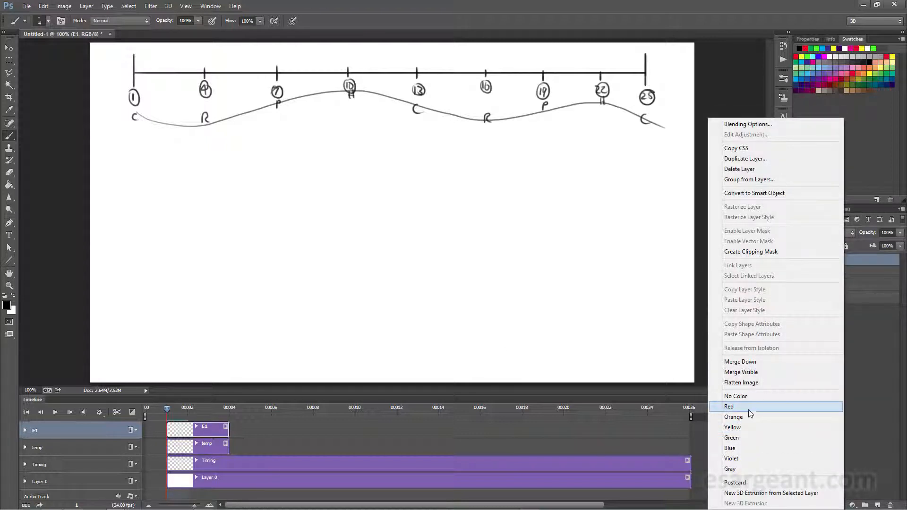
{"action": "left_click", "coordinate": [729, 406]}
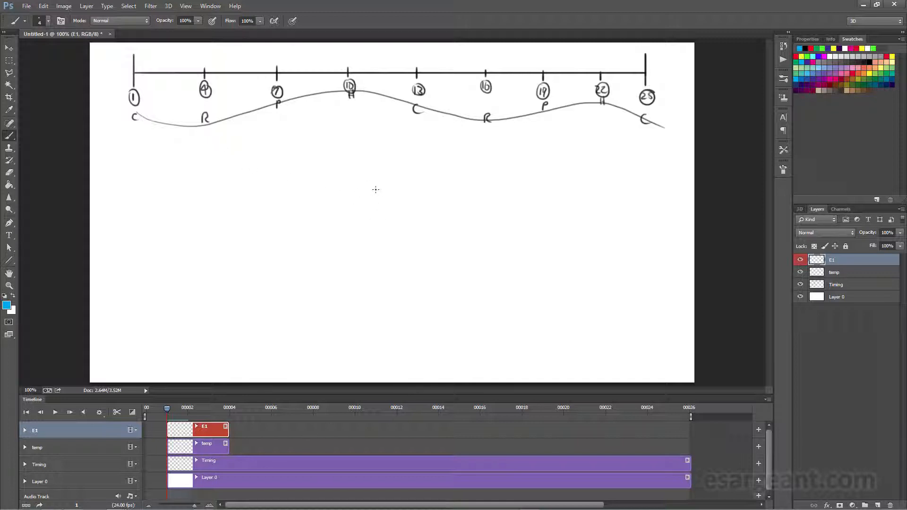
{"action": "mouse_move", "coordinate": [369, 229]}
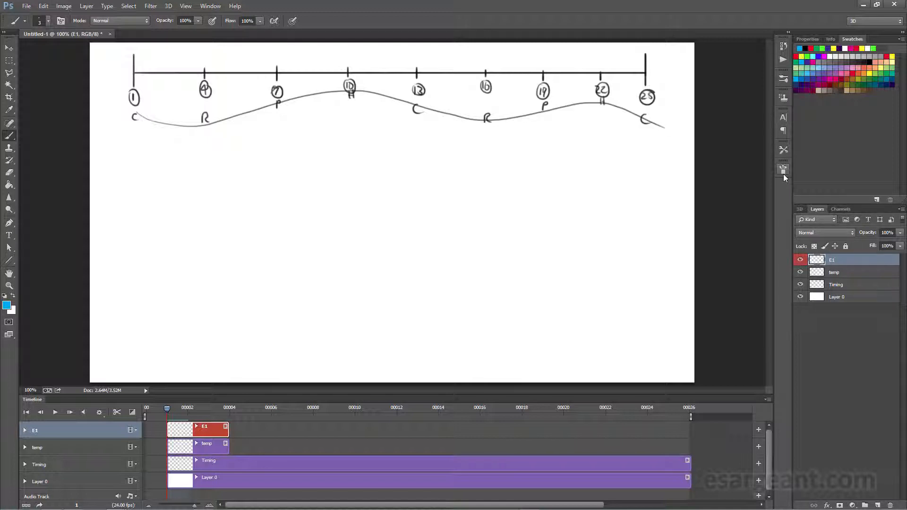
- Review the Brush Tip Shape, Shape Dynamics and Transfer pen-pressure settings
{"action": "left_click", "coordinate": [783, 168]}
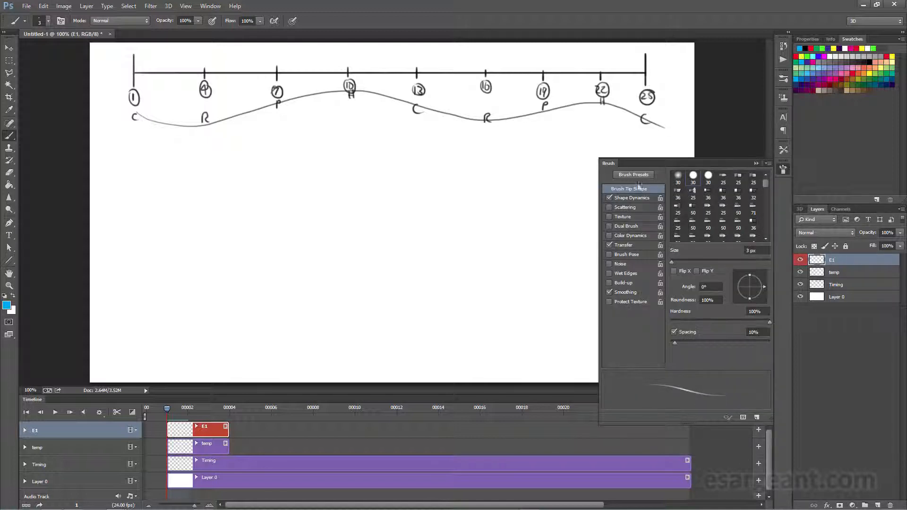
{"action": "left_click", "coordinate": [632, 197]}
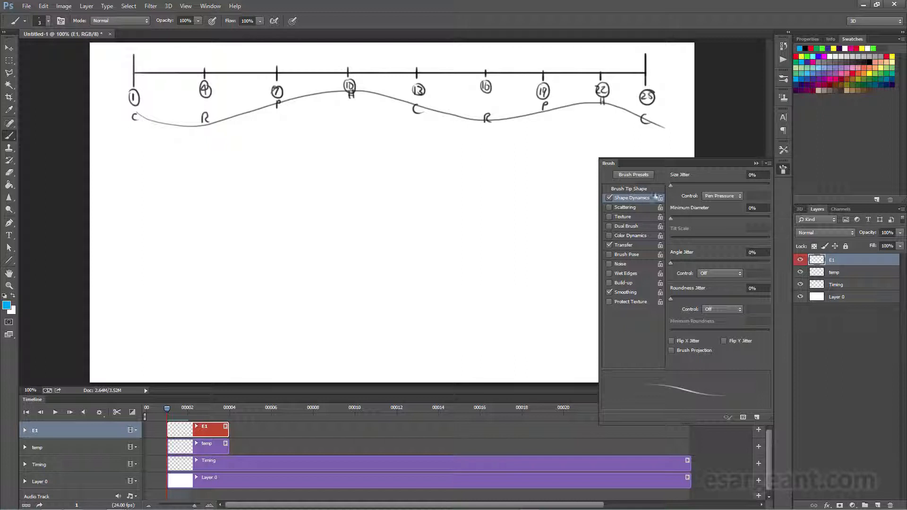
{"action": "mouse_move", "coordinate": [714, 203]}
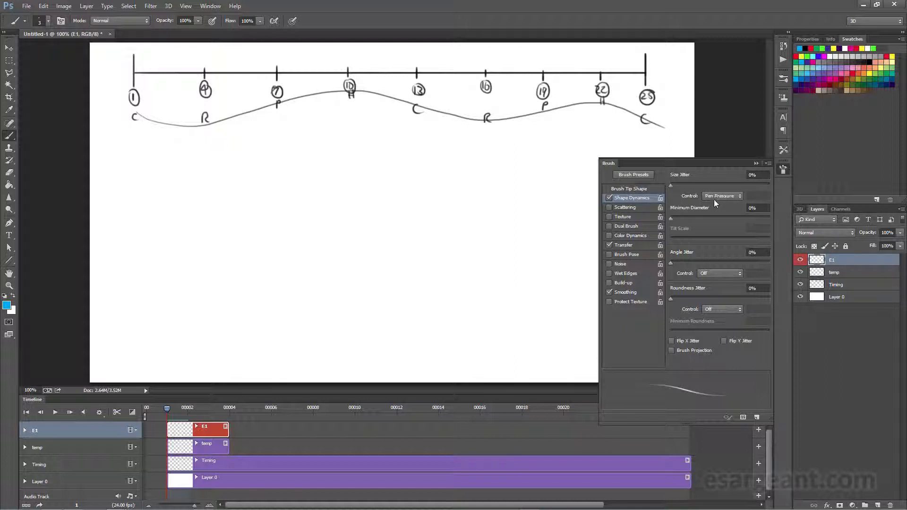
{"action": "mouse_move", "coordinate": [634, 379]}
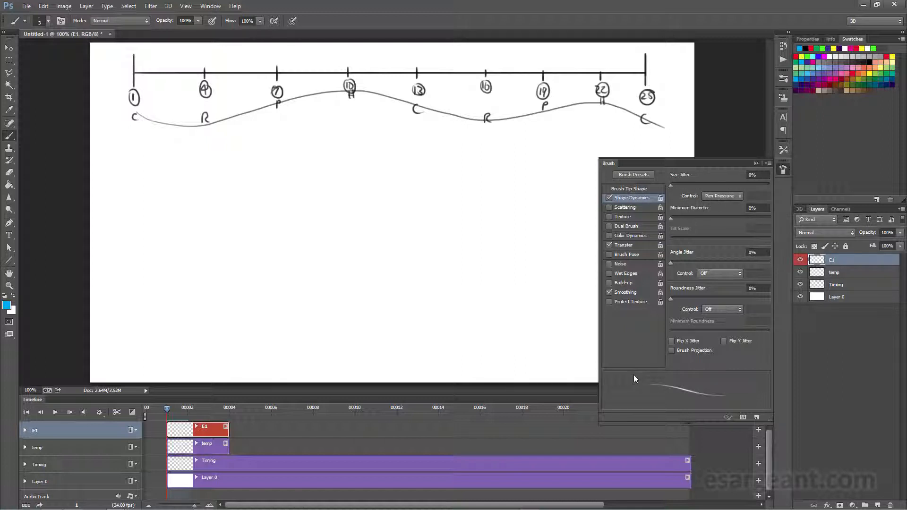
{"action": "left_click", "coordinate": [623, 244]}
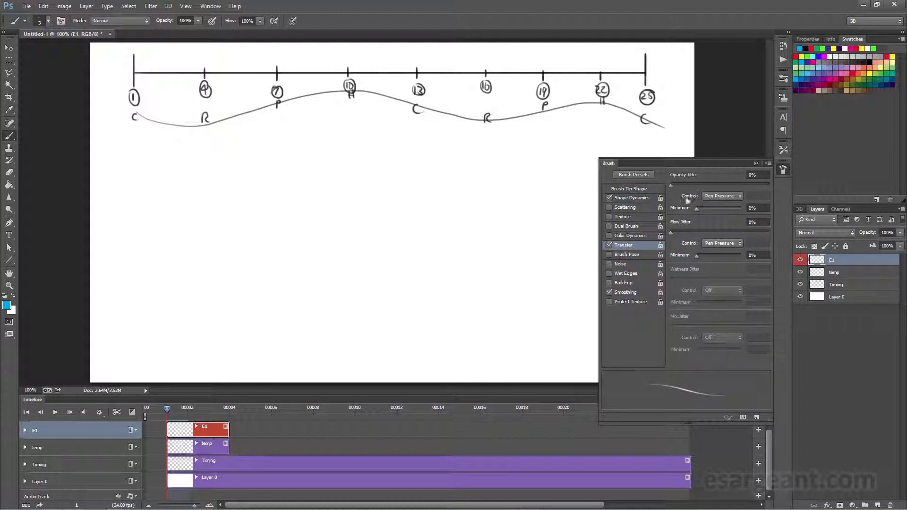
{"action": "mouse_move", "coordinate": [687, 253]}
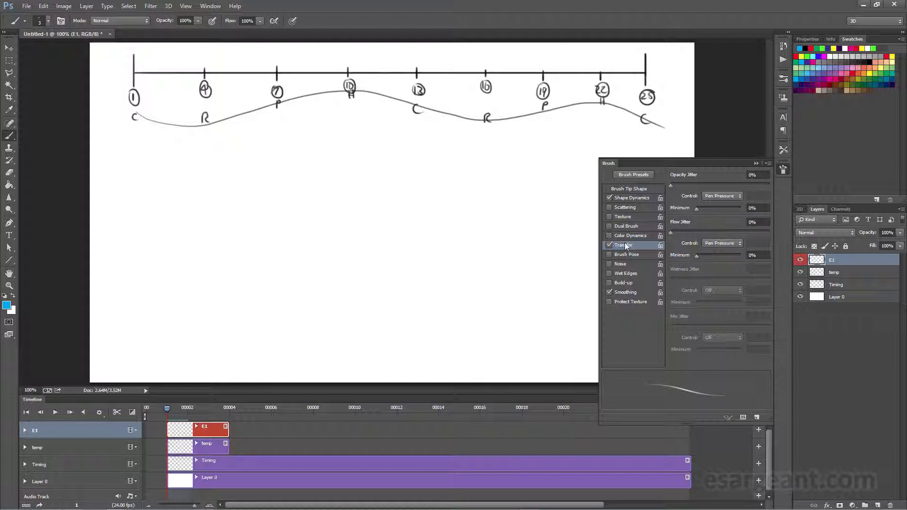
{"action": "mouse_move", "coordinate": [431, 252]}
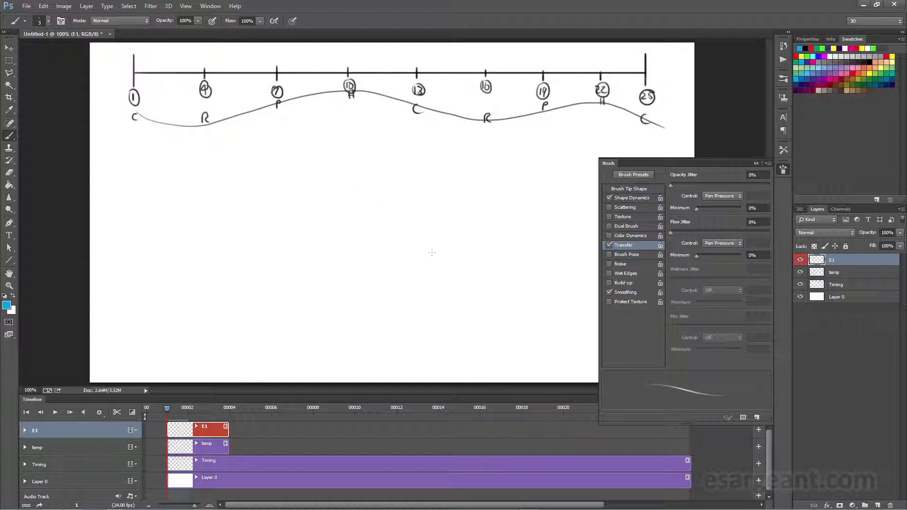
{"action": "mouse_move", "coordinate": [479, 306]}
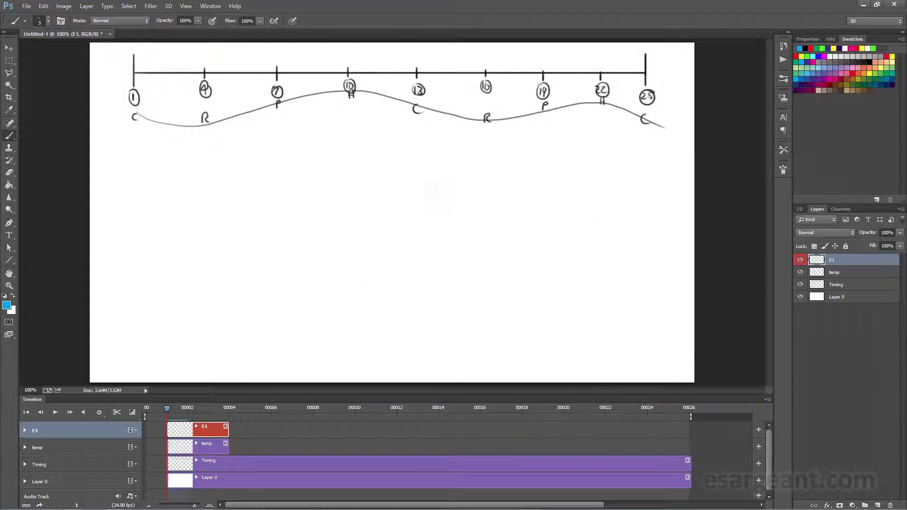
{"action": "mouse_move", "coordinate": [390, 232]}
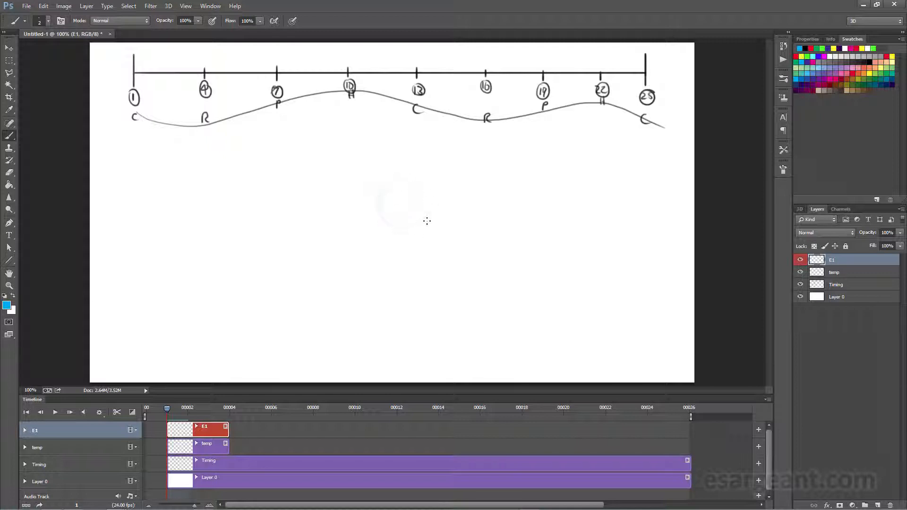
{"action": "mouse_move", "coordinate": [409, 219]}
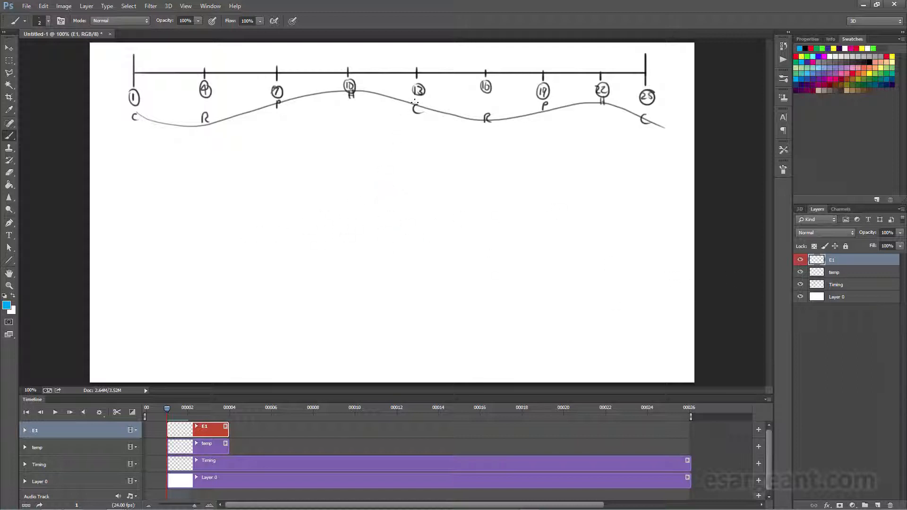
{"action": "mouse_move", "coordinate": [532, 320]}
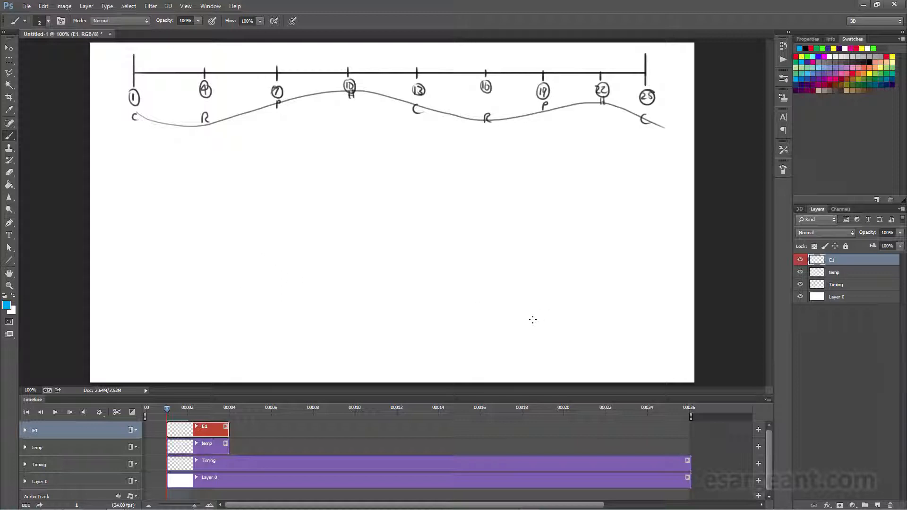
{"action": "mouse_move", "coordinate": [560, 293]}
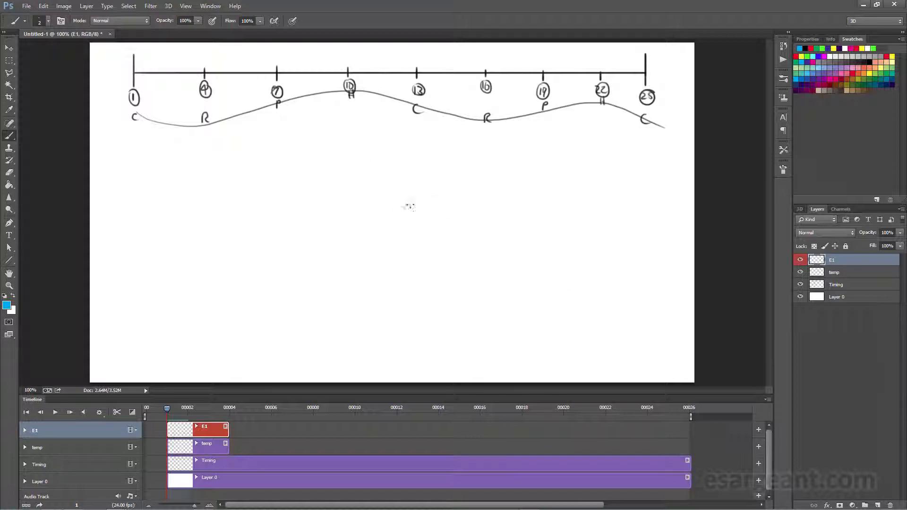
{"action": "mouse_move", "coordinate": [426, 215]}
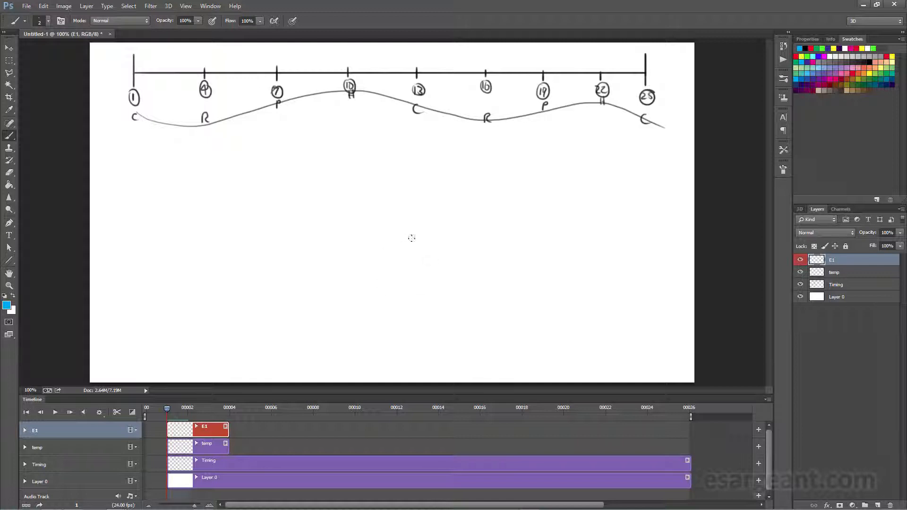
{"action": "mouse_move", "coordinate": [405, 236]}
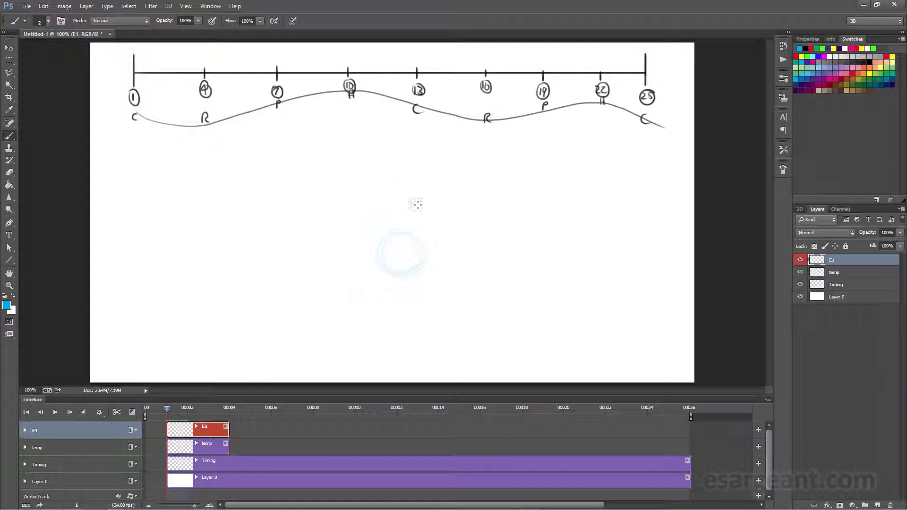
{"action": "mouse_move", "coordinate": [404, 193]}
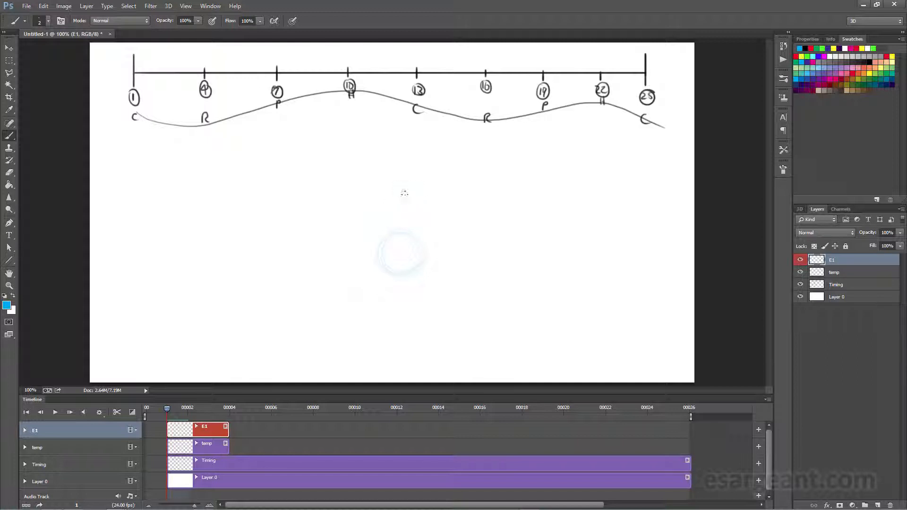
{"action": "mouse_move", "coordinate": [387, 207]}
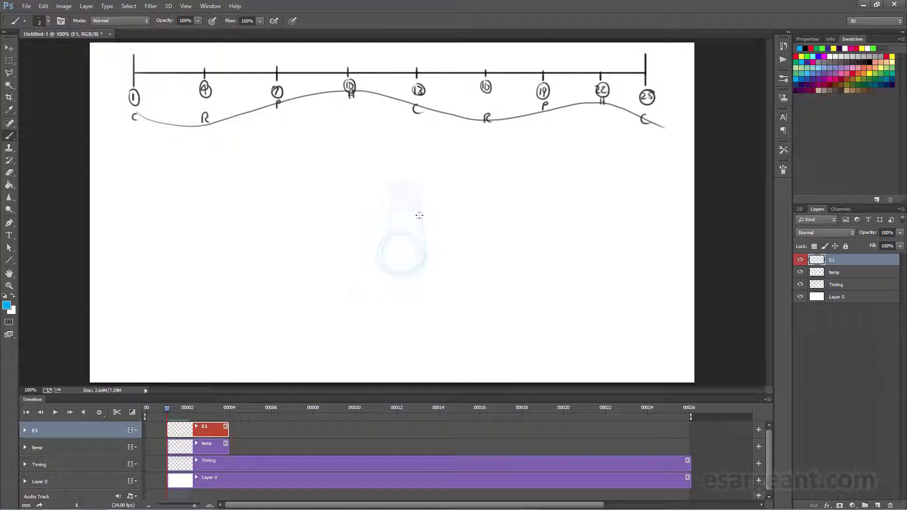
- Sketch the light-blue figure's torso above the hip circle and the legs below on E1
{"action": "left_click_drag", "start_coordinate": [399, 216], "coordinate": [425, 258]}
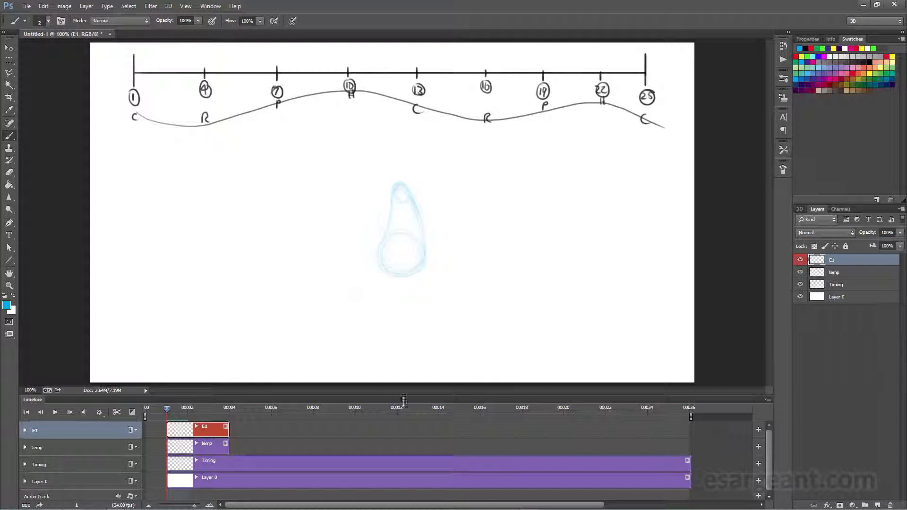
{"action": "mouse_move", "coordinate": [382, 290]}
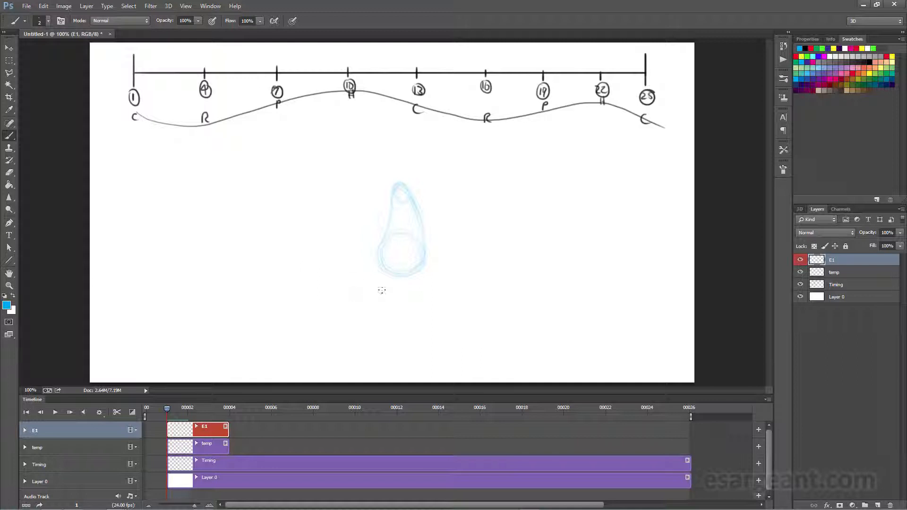
{"action": "mouse_move", "coordinate": [433, 306]}
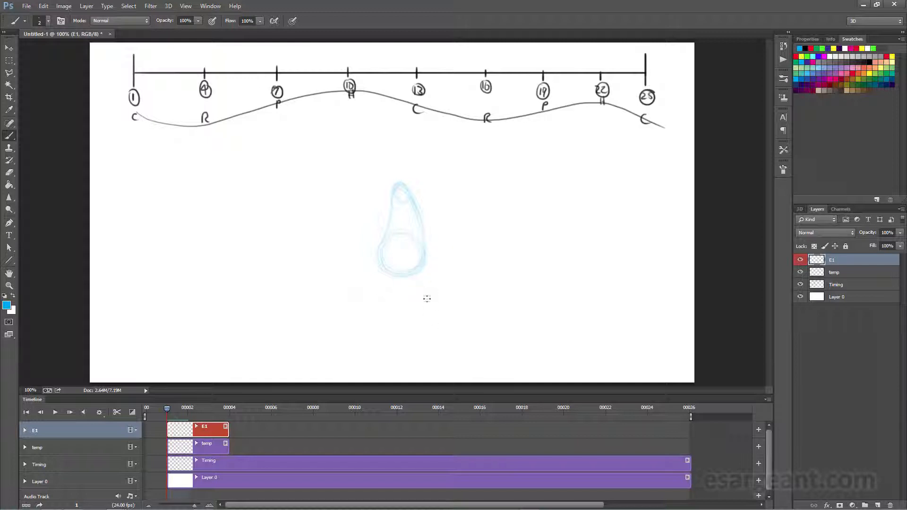
{"action": "left_click_drag", "start_coordinate": [427, 298], "coordinate": [454, 330]}
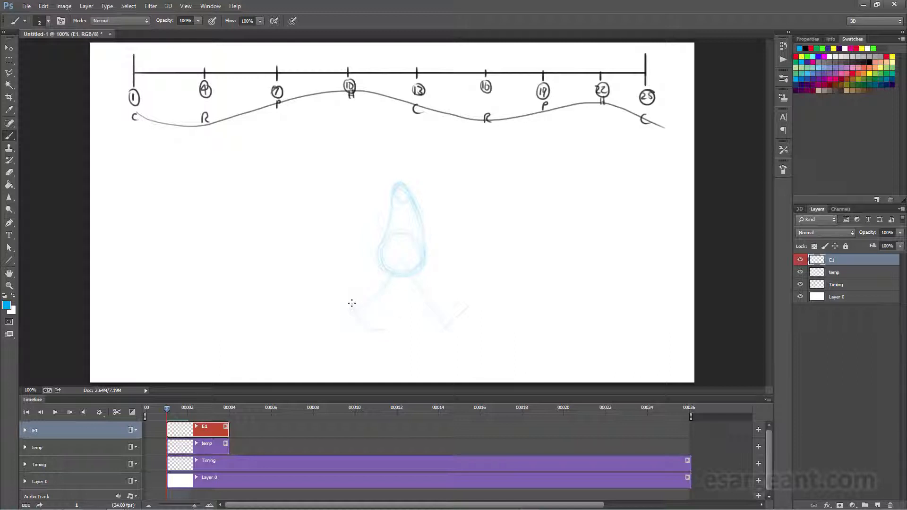
{"action": "mouse_move", "coordinate": [391, 340]}
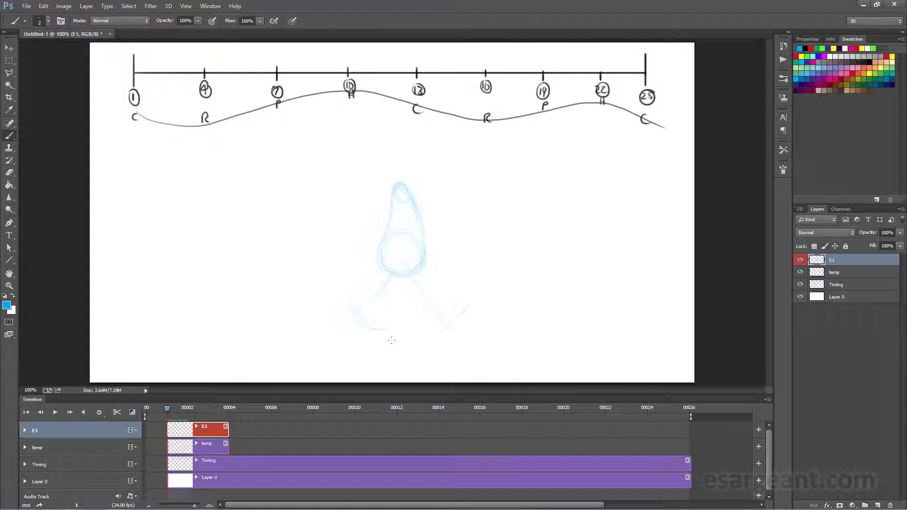
{"action": "mouse_move", "coordinate": [365, 155]}
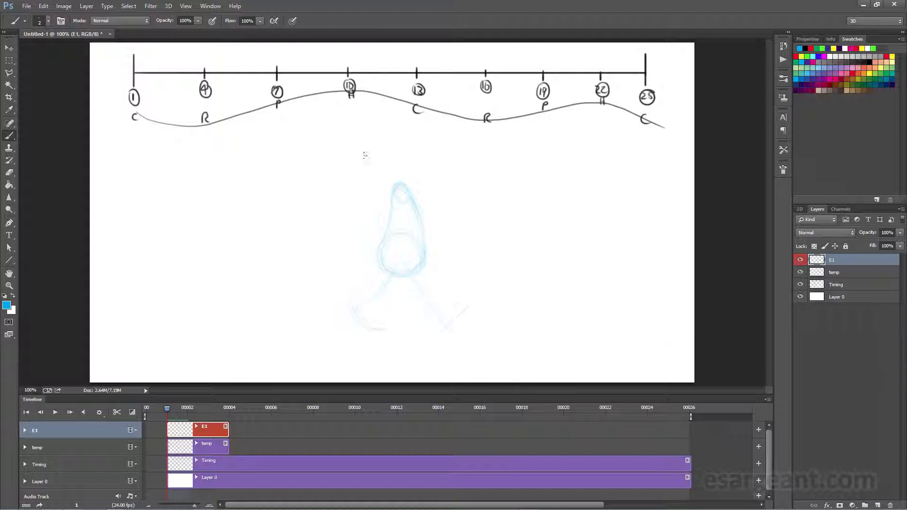
{"action": "mouse_move", "coordinate": [566, 336]}
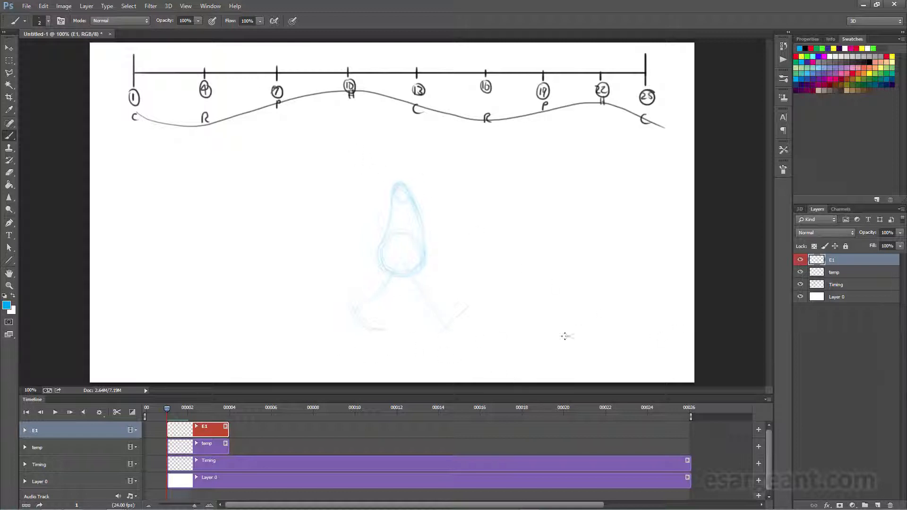
{"action": "mouse_move", "coordinate": [421, 170]}
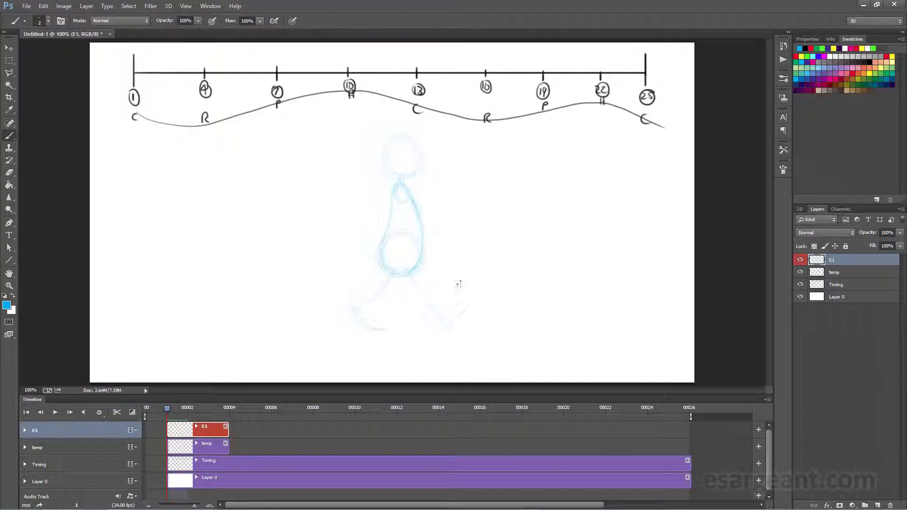
{"action": "mouse_move", "coordinate": [409, 332]}
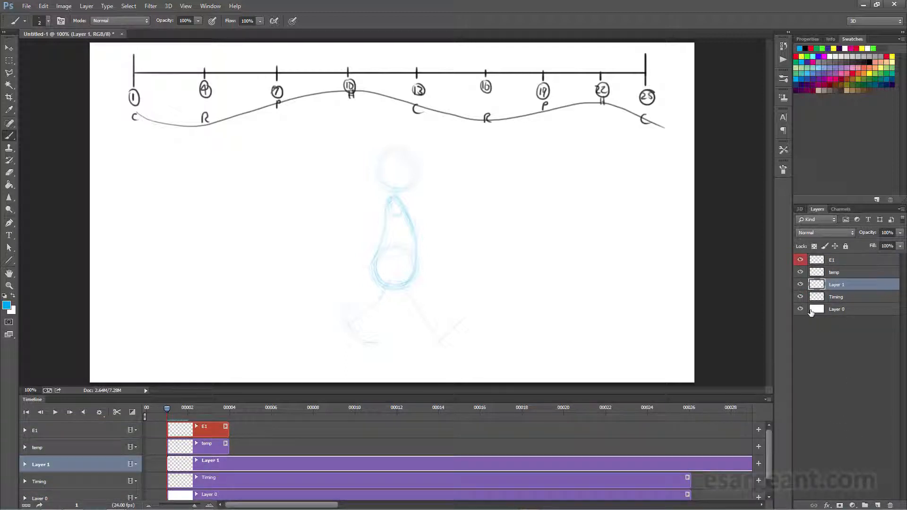
- Rename Layer 1 to 'Line' in the Layers panel
{"action": "double_click", "coordinate": [837, 283]}
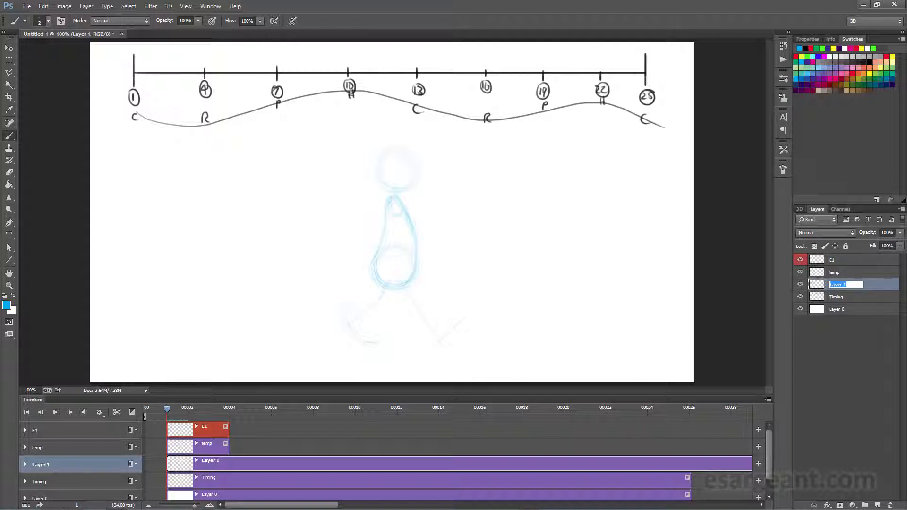
{"action": "type", "text": "Line"}
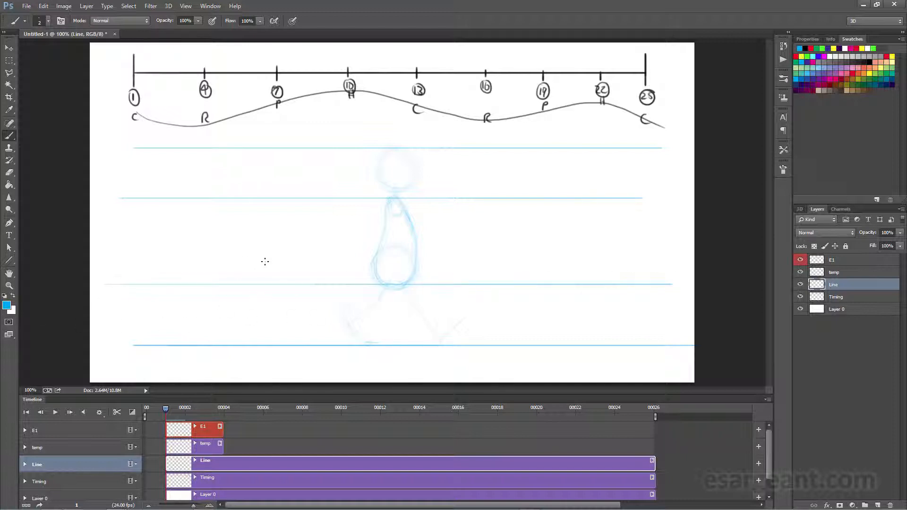
{"action": "mouse_move", "coordinate": [279, 256]}
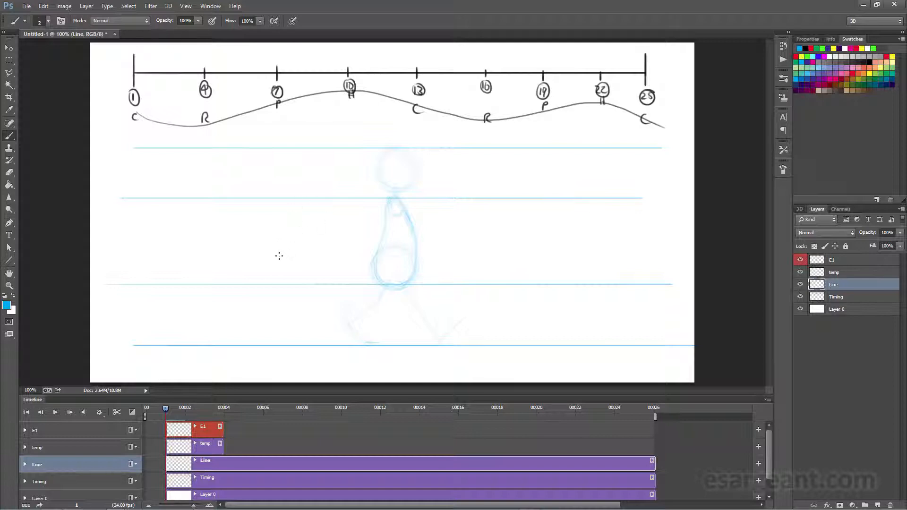
{"action": "mouse_move", "coordinate": [294, 236]}
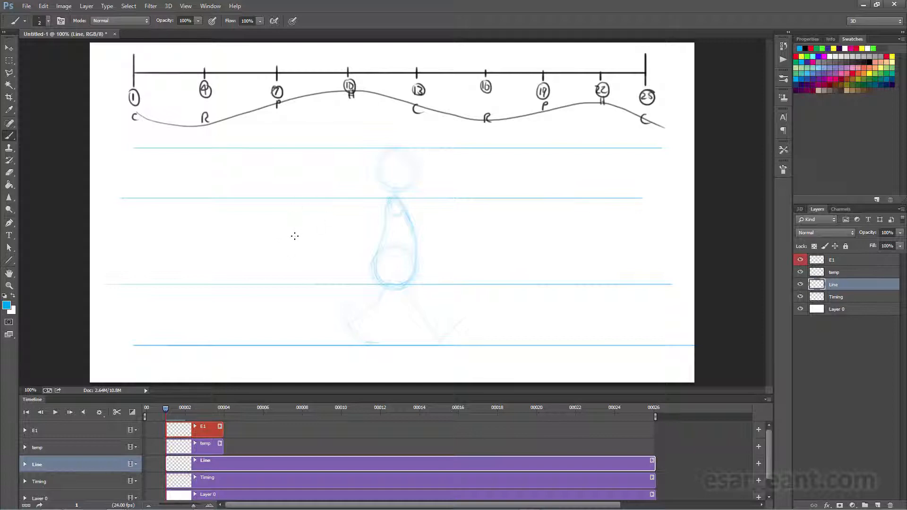
{"action": "mouse_move", "coordinate": [293, 237]}
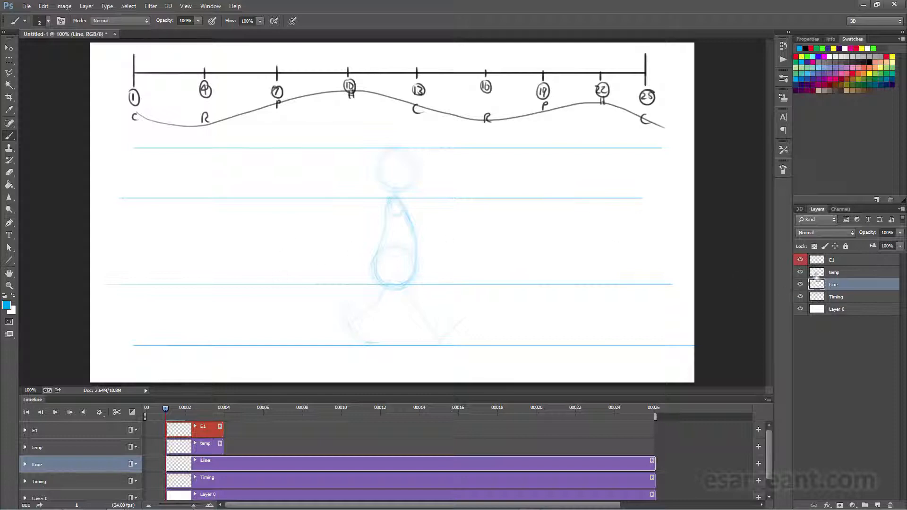
- On E1, draw the front leg to the bottom line, then the back leg and both feet
{"action": "left_click", "coordinate": [832, 260]}
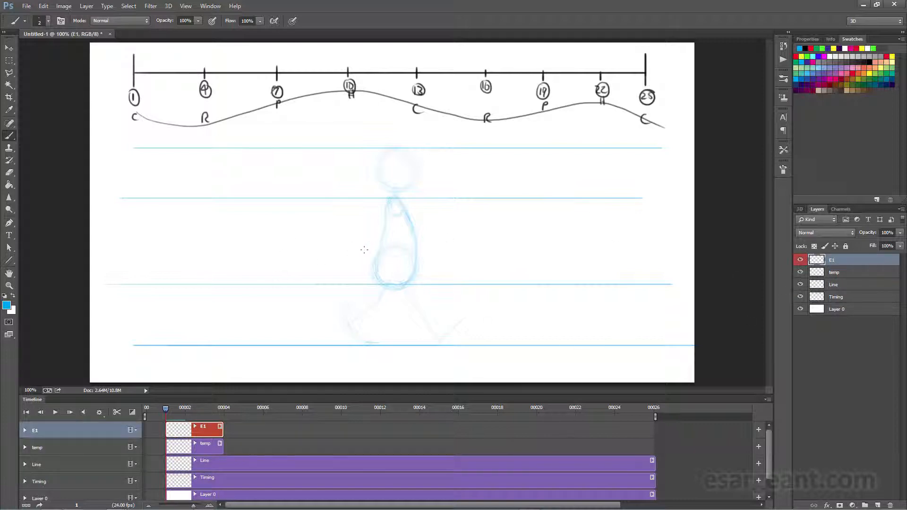
{"action": "mouse_move", "coordinate": [433, 321]}
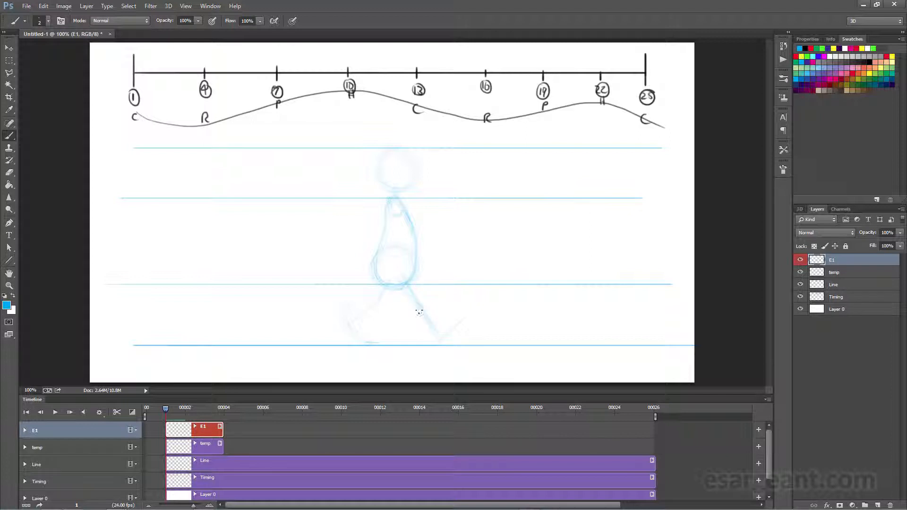
{"action": "left_click_drag", "start_coordinate": [399, 283], "coordinate": [443, 338]}
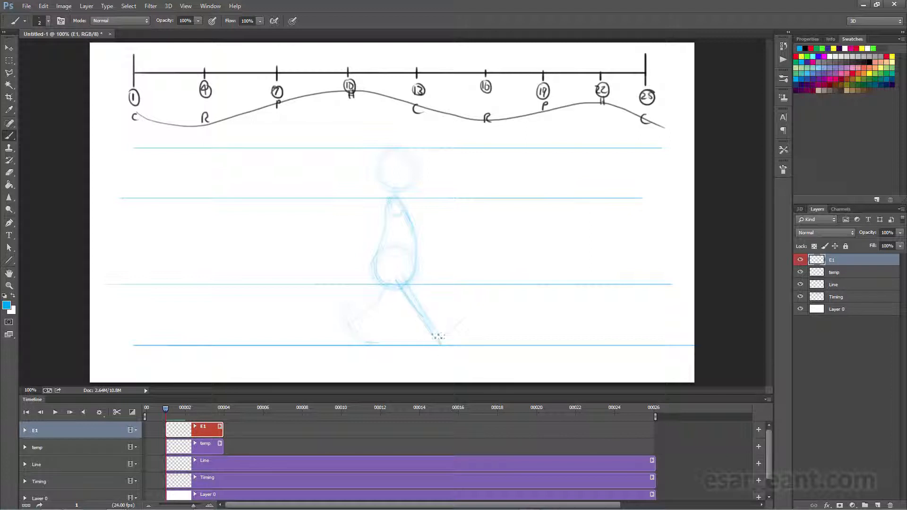
{"action": "left_click_drag", "start_coordinate": [399, 284], "coordinate": [445, 341]}
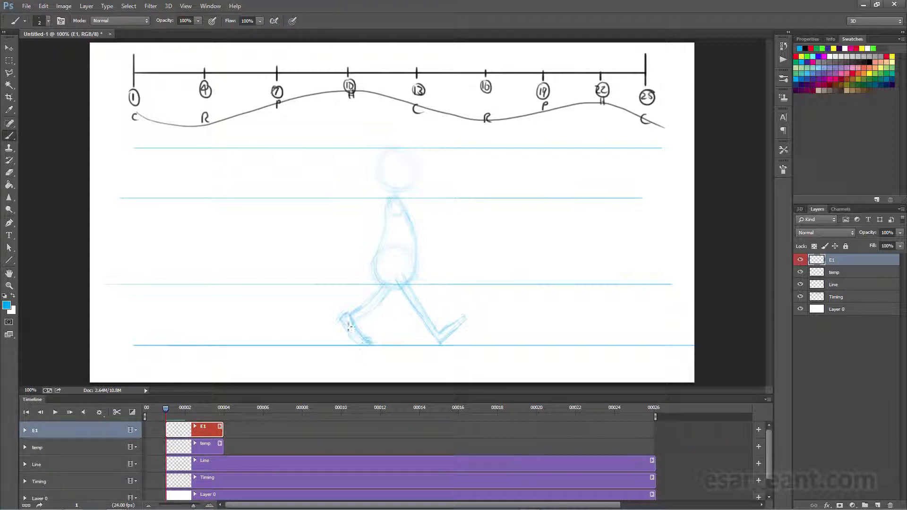
{"action": "left_click_drag", "start_coordinate": [347, 330], "coordinate": [376, 295]}
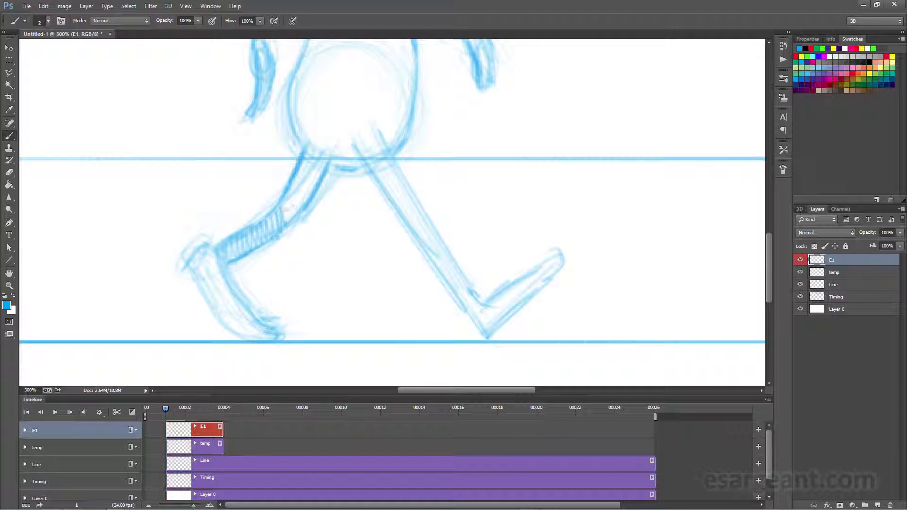
- Hatch shading onto the E1 figure's back leg and pick a toolbar tool
{"action": "left_click_drag", "start_coordinate": [283, 226], "coordinate": [321, 170]}
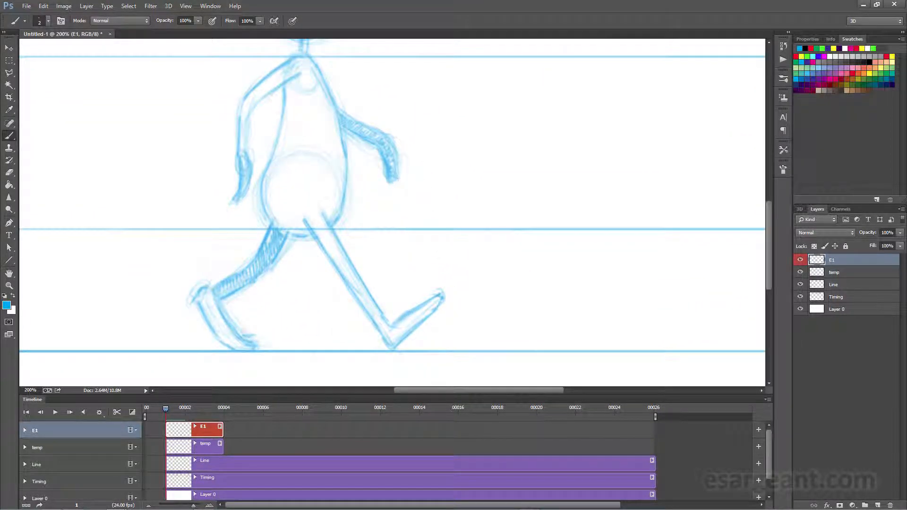
{"action": "left_click", "coordinate": [10, 136]}
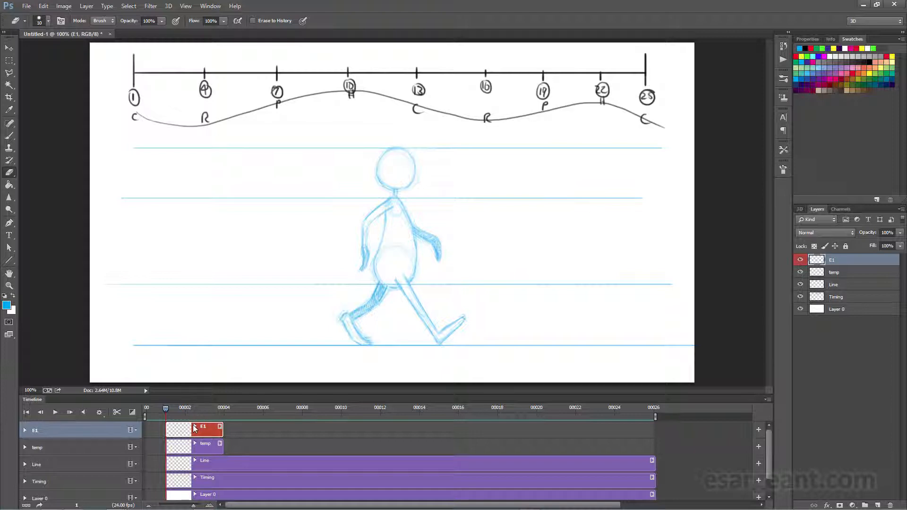
{"action": "mouse_move", "coordinate": [656, 431]}
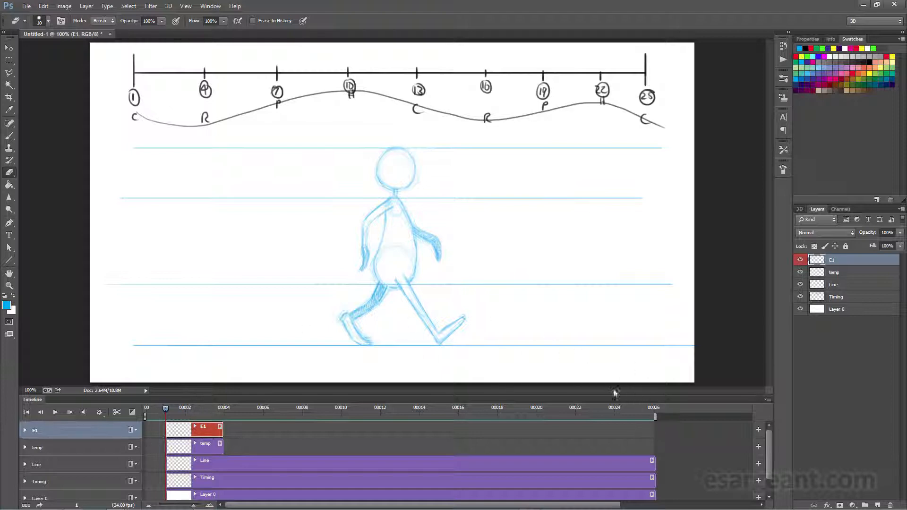
{"action": "mouse_move", "coordinate": [544, 397]}
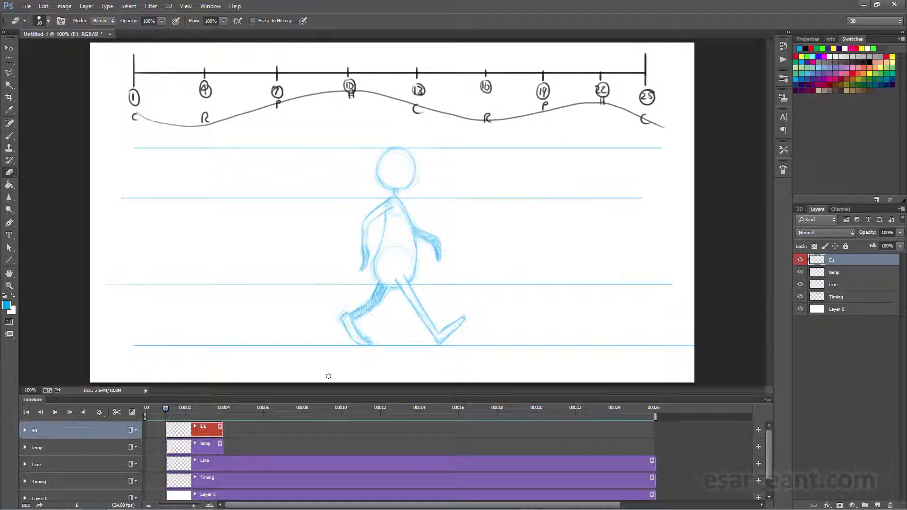
{"action": "mouse_move", "coordinate": [848, 256]}
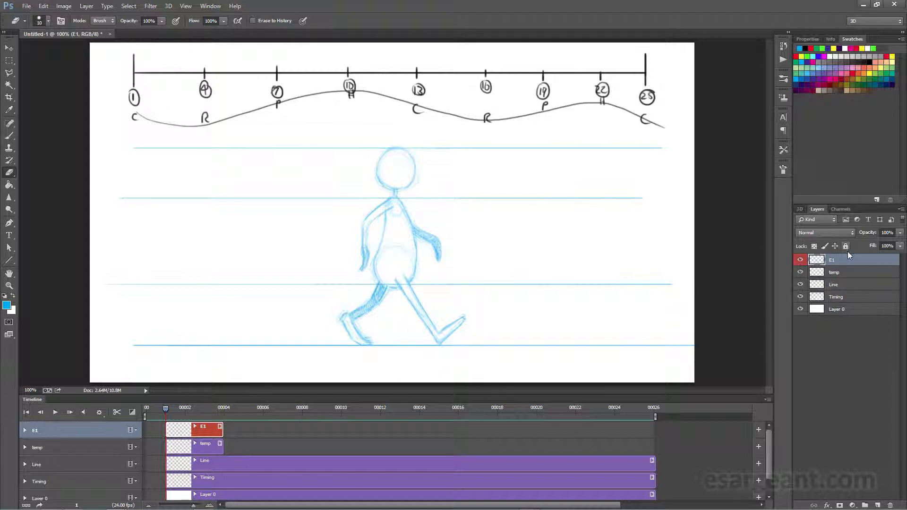
- Duplicate layer E1 as a new layer named 'E25'
{"action": "right_click", "coordinate": [831, 259]}
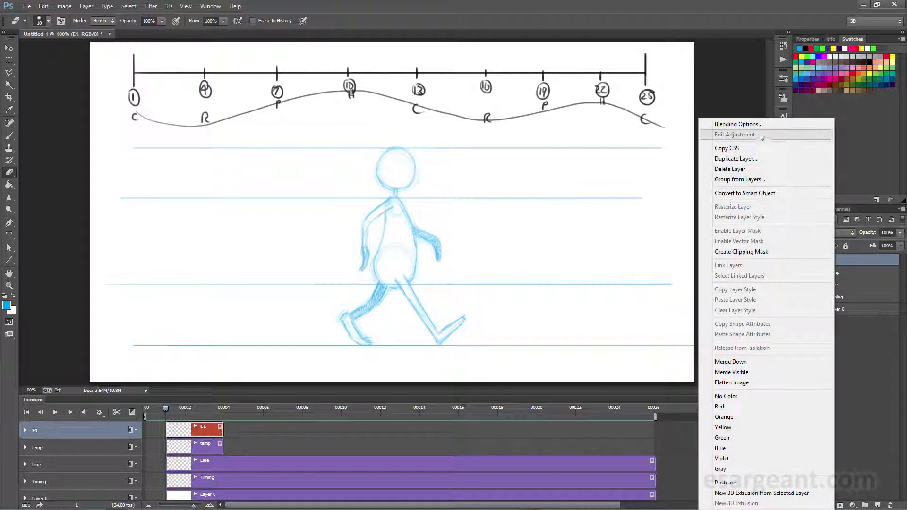
{"action": "left_click", "coordinate": [736, 159]}
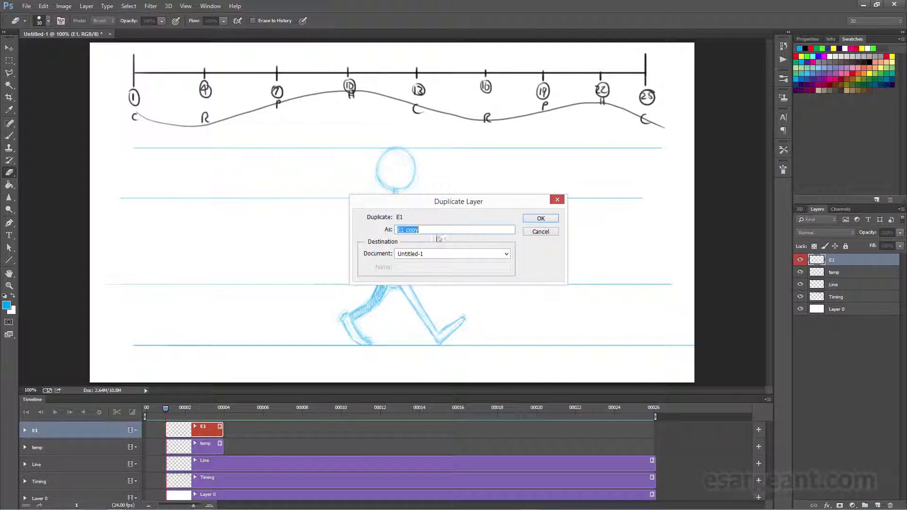
{"action": "mouse_move", "coordinate": [635, 85]}
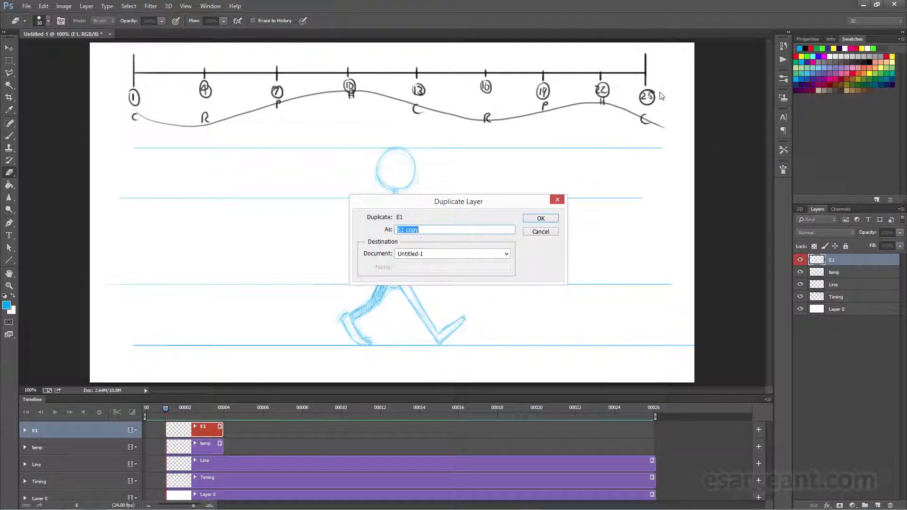
{"action": "mouse_move", "coordinate": [405, 261]}
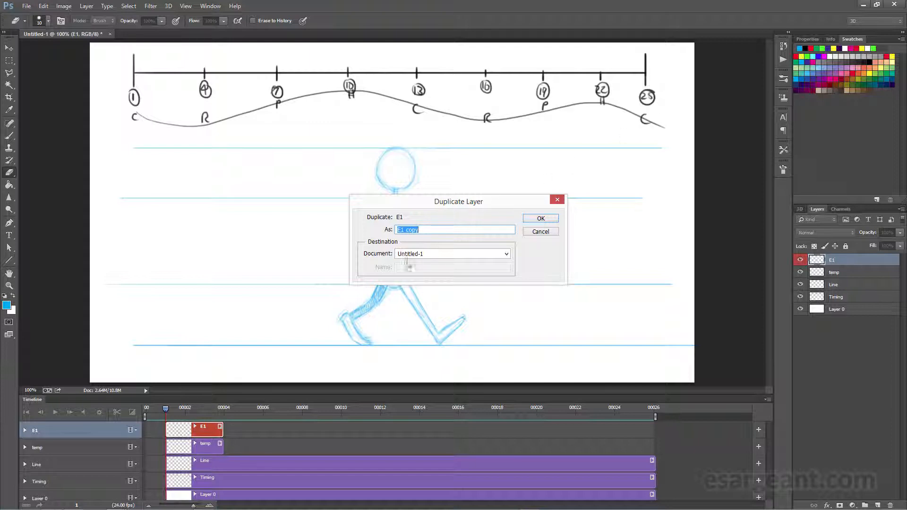
{"action": "type", "text": "E25"}
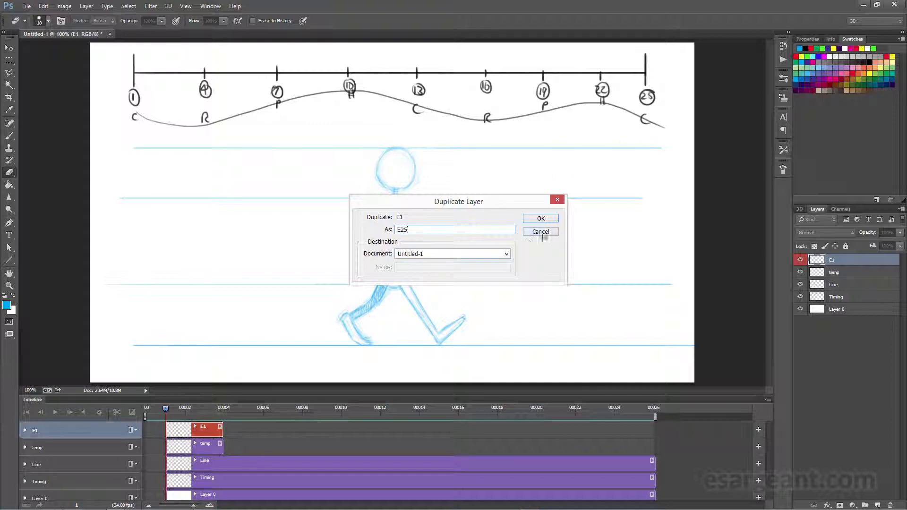
{"action": "left_click", "coordinate": [540, 218]}
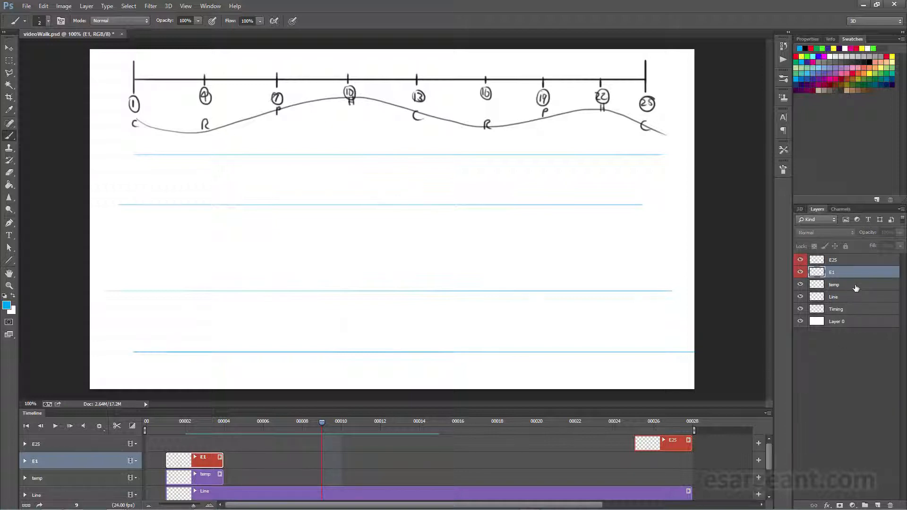
- Bring up the layer options menu for the temp layer
{"action": "right_click", "coordinate": [834, 284]}
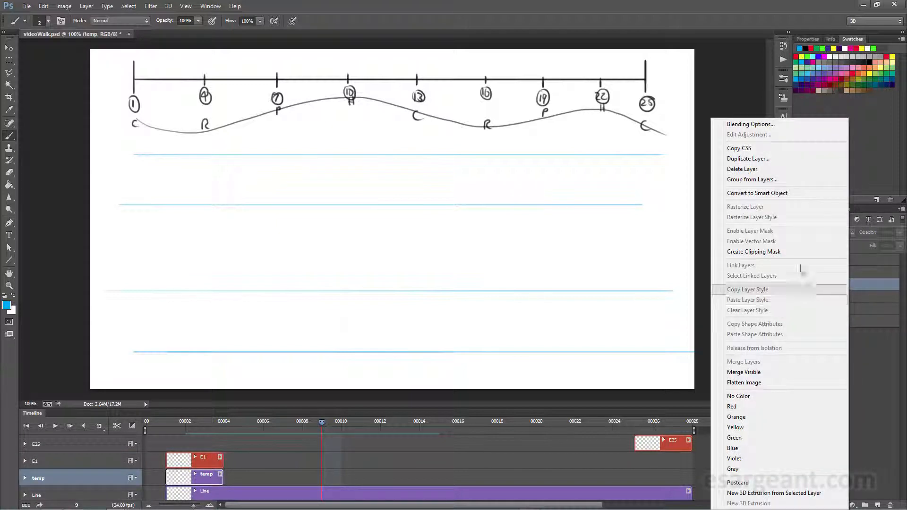
- Duplicate the temp layer as a new layer named 'E13'
{"action": "left_click", "coordinate": [748, 158]}
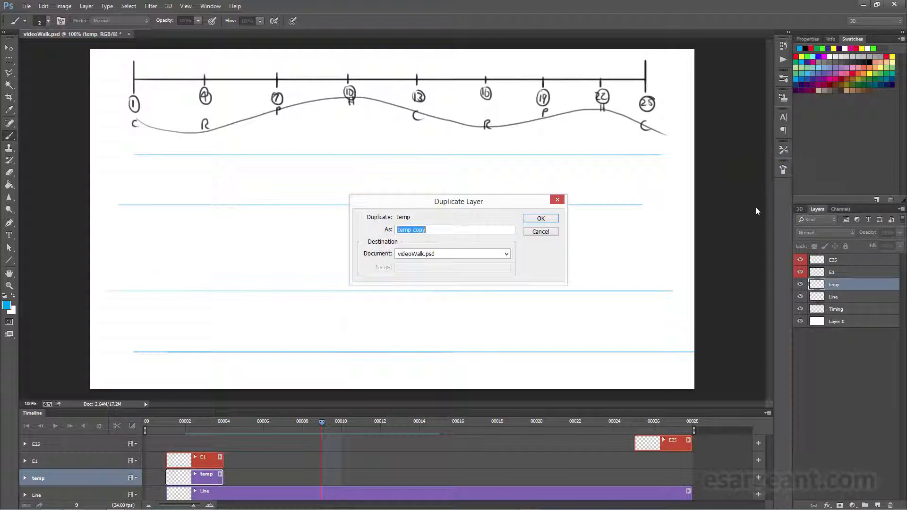
{"action": "type", "text": "E"}
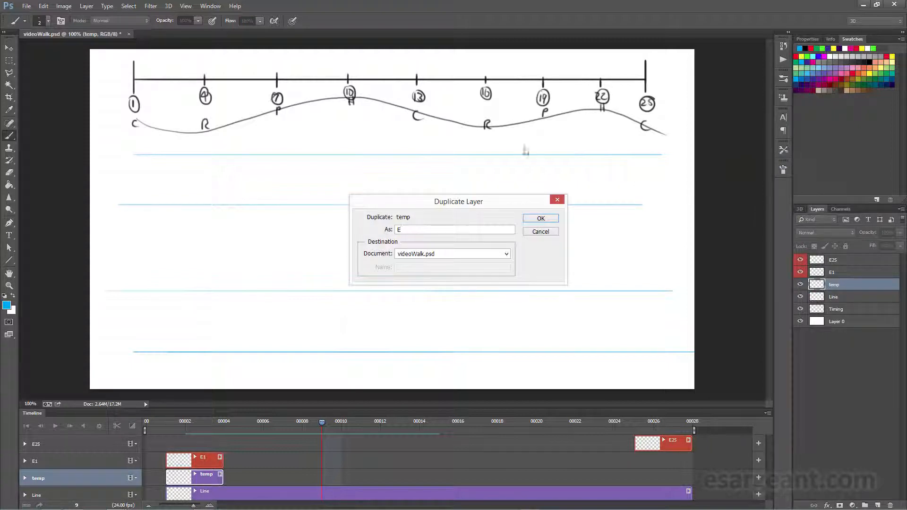
{"action": "left_click", "coordinate": [540, 218]}
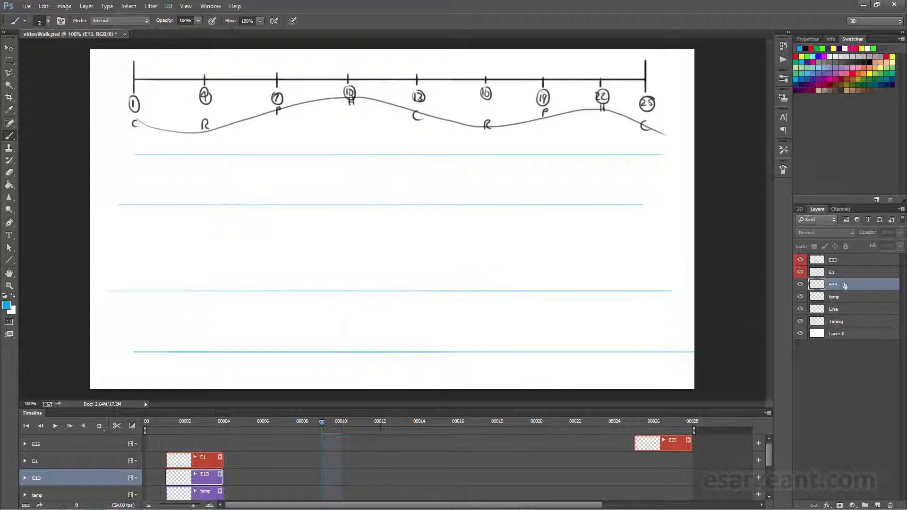
- Slide the E13 clip to about frame 4 and move the playhead to frame 4
{"action": "right_click", "coordinate": [831, 284]}
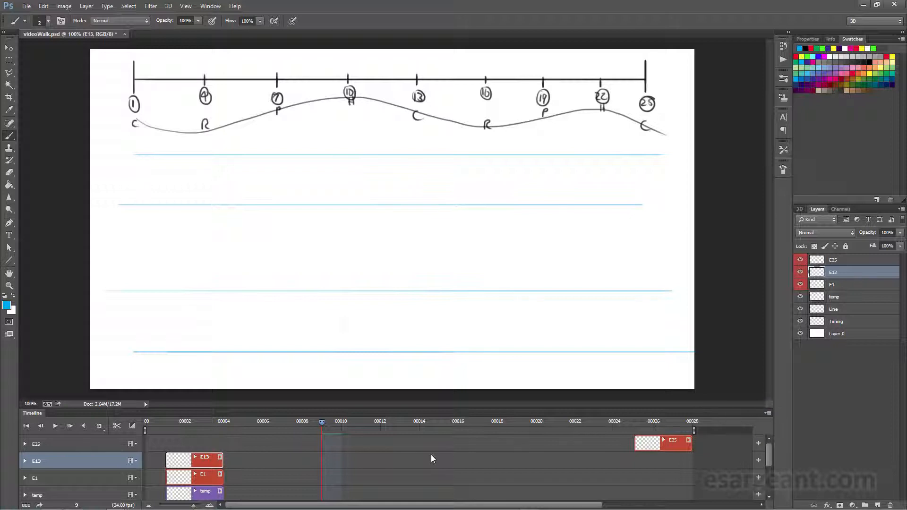
{"action": "left_click_drag", "start_coordinate": [193, 457], "coordinate": [409, 460]}
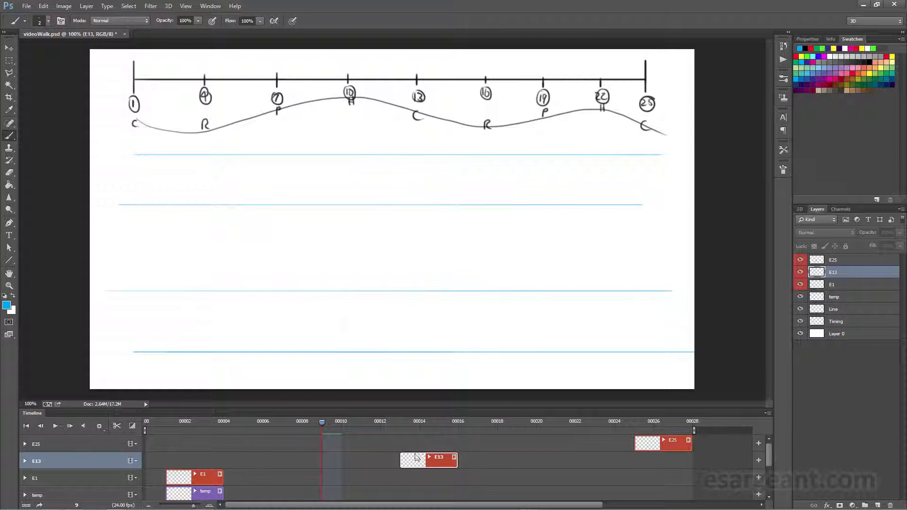
{"action": "left_click_drag", "start_coordinate": [428, 459], "coordinate": [253, 459]}
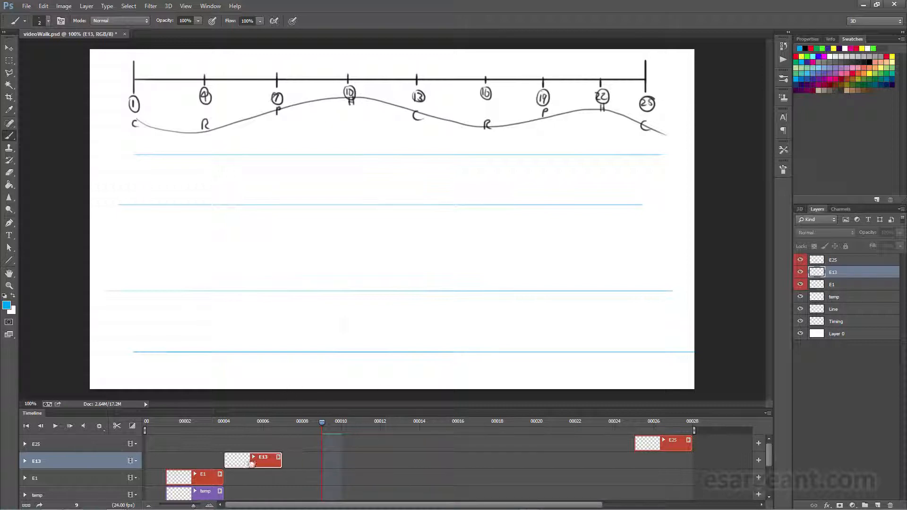
{"action": "left_click_drag", "start_coordinate": [321, 421], "coordinate": [244, 421]}
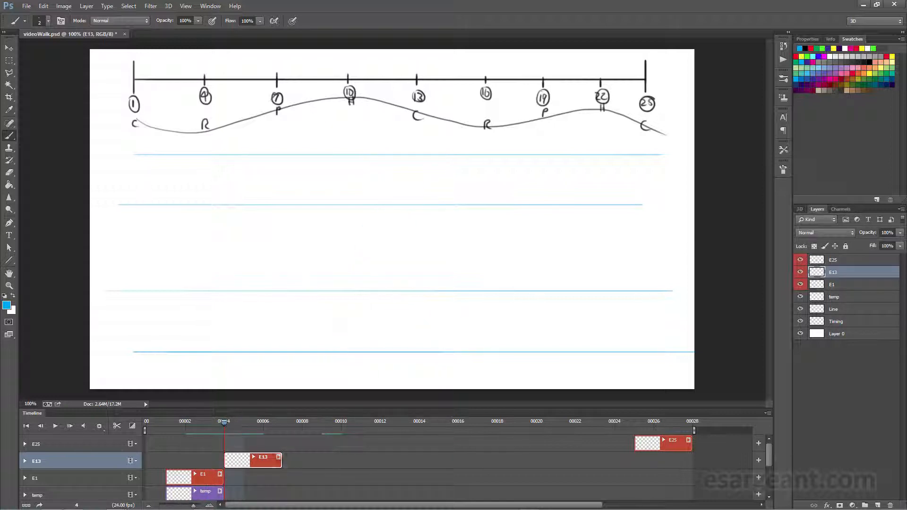
- Set Onion Skin Settings Max Opacity to 20%
{"action": "left_click", "coordinate": [769, 413]}
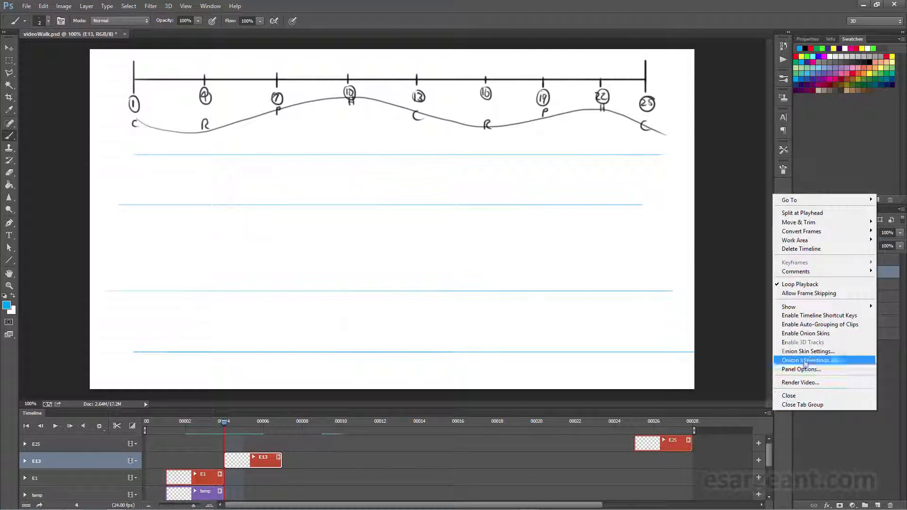
{"action": "left_click", "coordinate": [808, 359]}
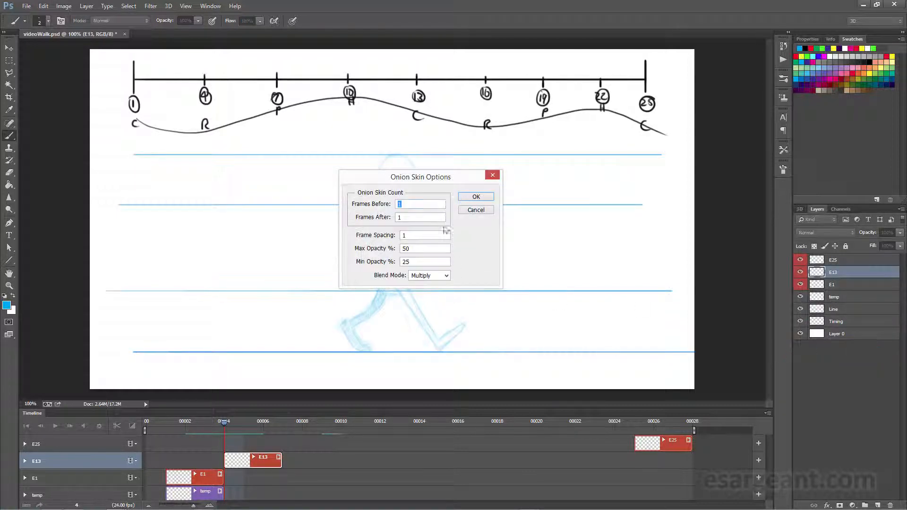
{"action": "left_click_drag", "start_coordinate": [420, 177], "coordinate": [588, 185]}
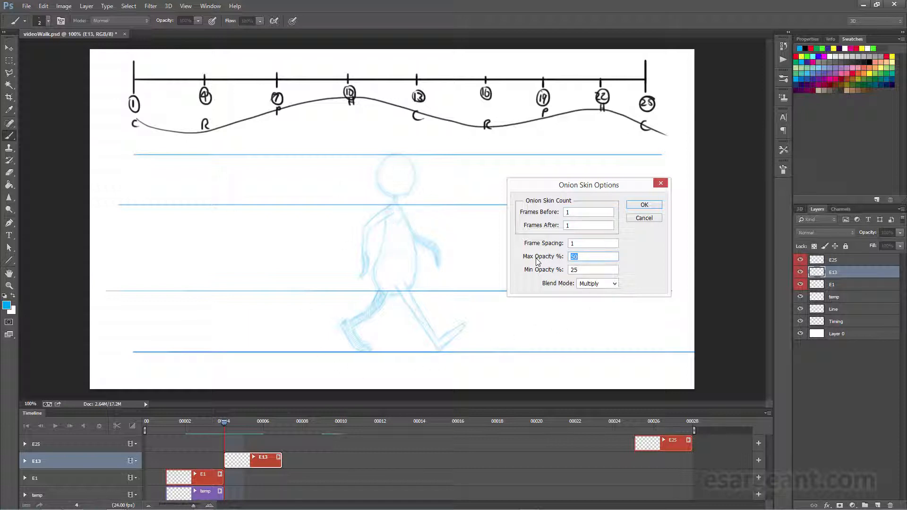
{"action": "type", "text": "20"}
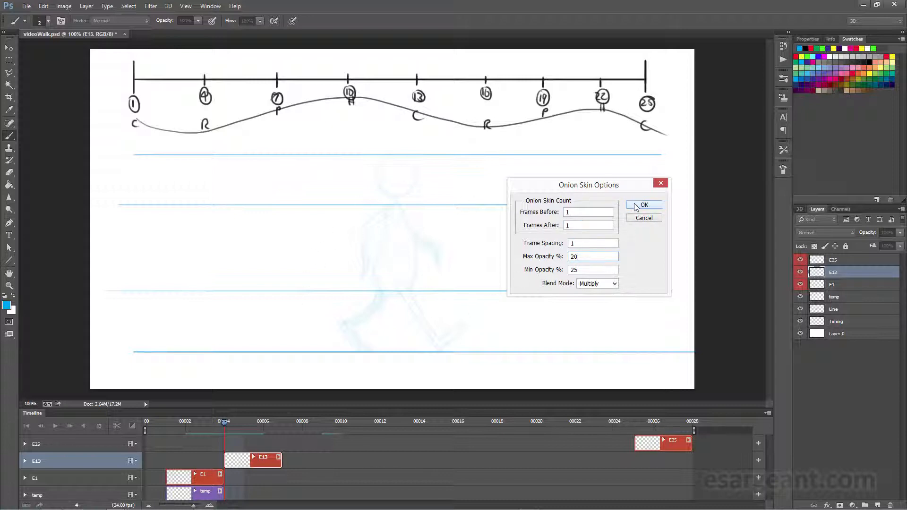
{"action": "left_click", "coordinate": [644, 205]}
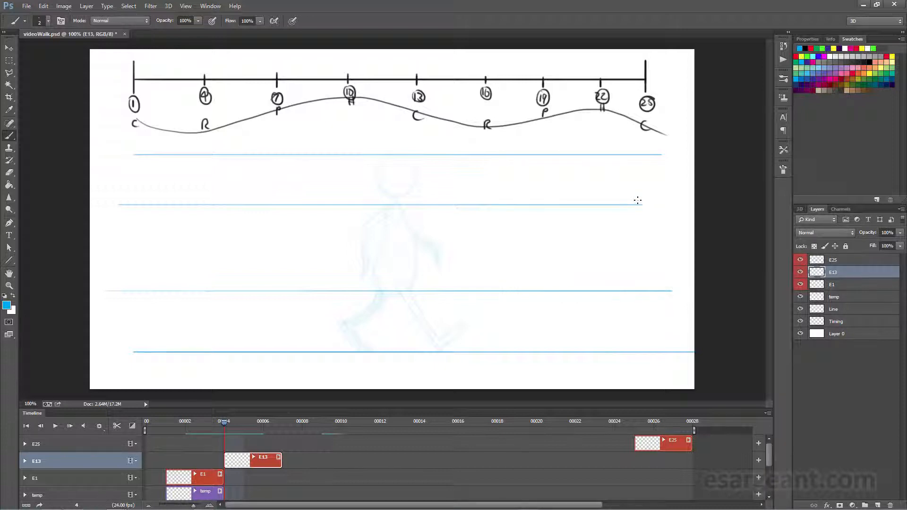
{"action": "mouse_move", "coordinate": [628, 201]}
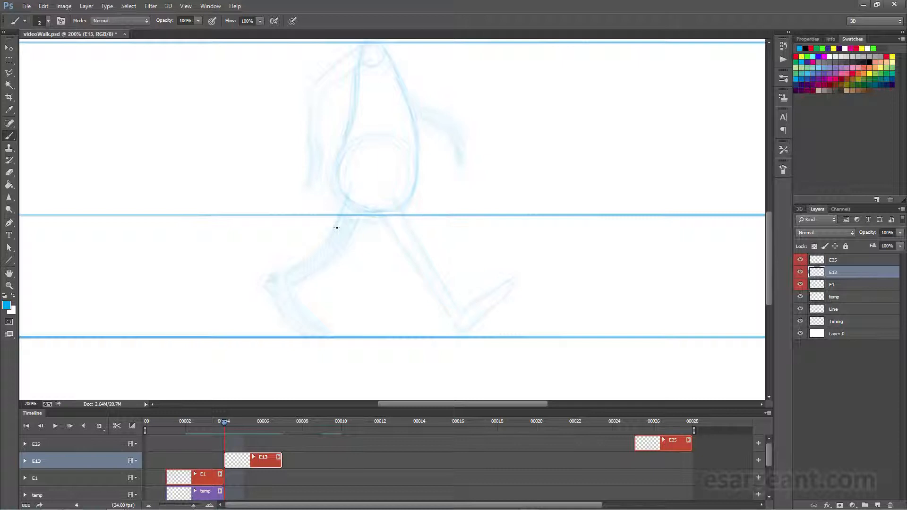
{"action": "mouse_move", "coordinate": [386, 176]}
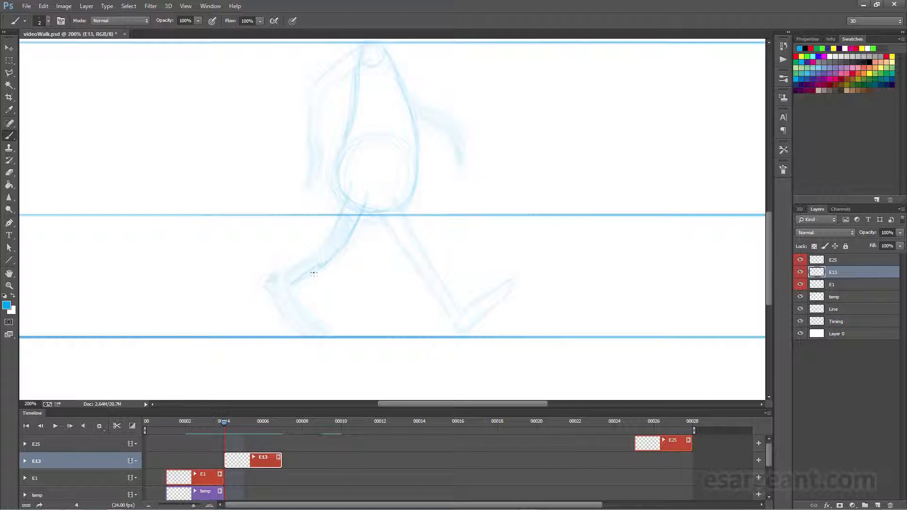
- Stroke the E13 figure's back leg over the faint onion-skinned E1 pose
{"action": "left_click_drag", "start_coordinate": [312, 275], "coordinate": [289, 276]}
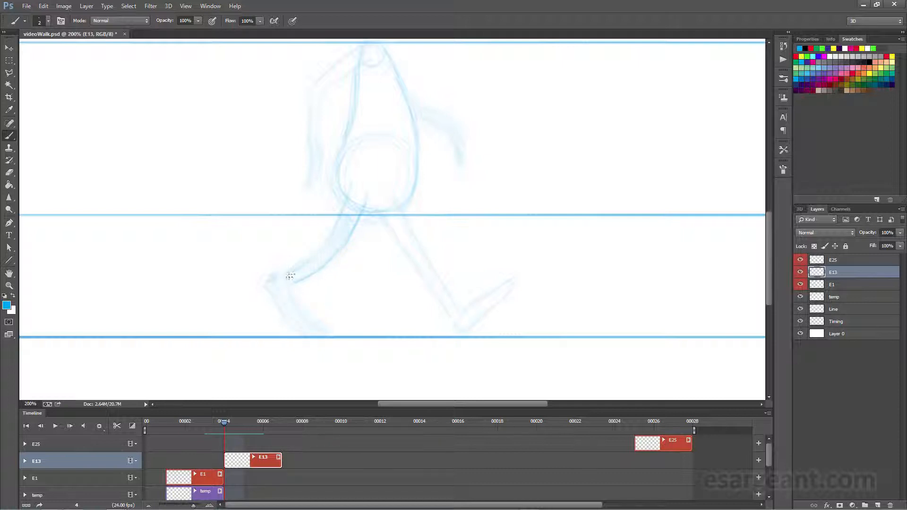
- Finish the lower back leg and sketch the back arm on E13
{"action": "left_click_drag", "start_coordinate": [289, 276], "coordinate": [327, 244]}
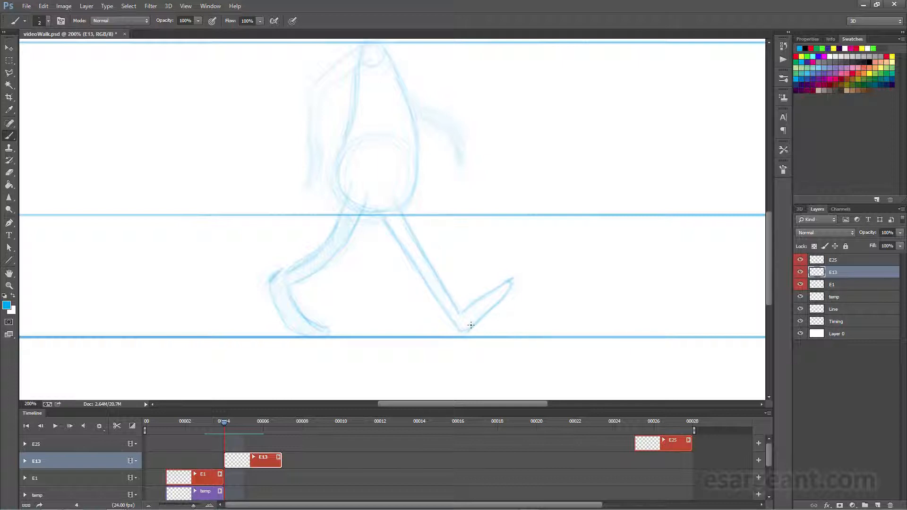
{"action": "left_click_drag", "start_coordinate": [472, 325], "coordinate": [384, 214]}
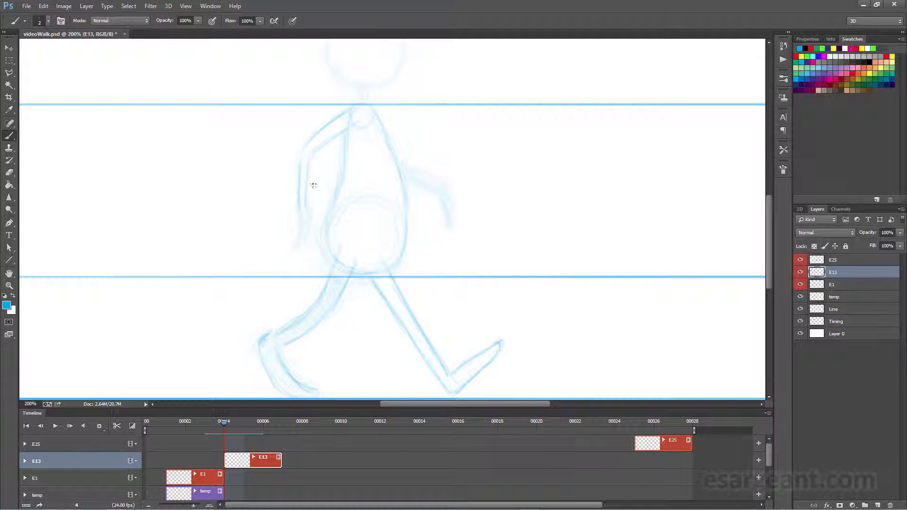
- Draw the E13 figure's front arm and its curled hand with the brush
{"action": "left_click_drag", "start_coordinate": [312, 174], "coordinate": [304, 237]}
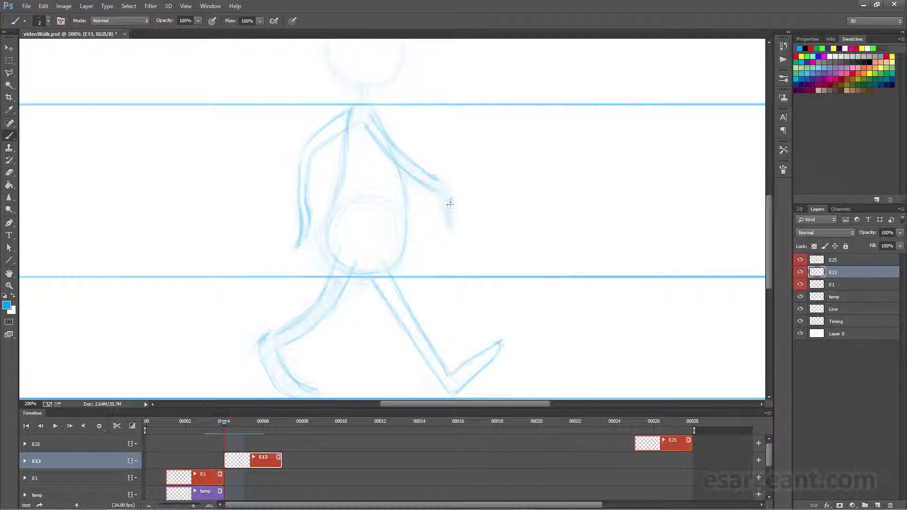
{"action": "left_click_drag", "start_coordinate": [449, 202], "coordinate": [452, 229]}
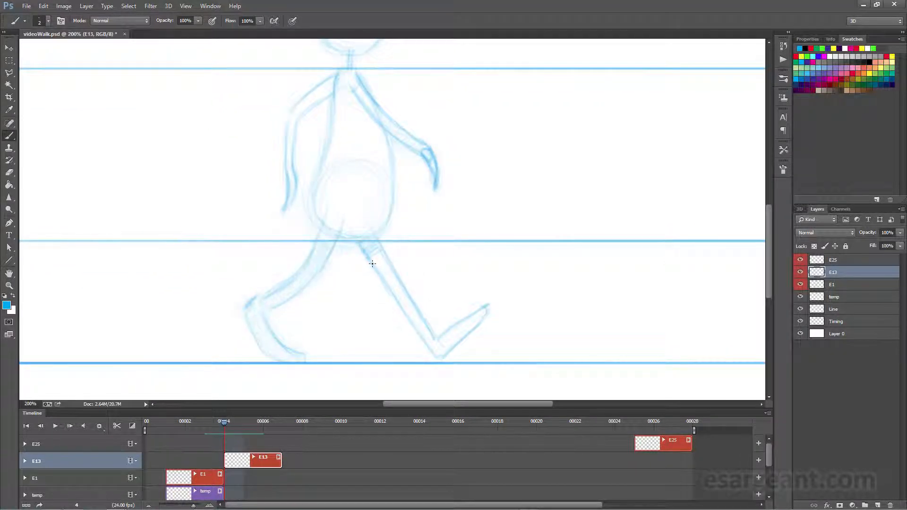
- Brush hatching strokes down the E13 figure's front leg
{"action": "left_click_drag", "start_coordinate": [370, 261], "coordinate": [411, 292]}
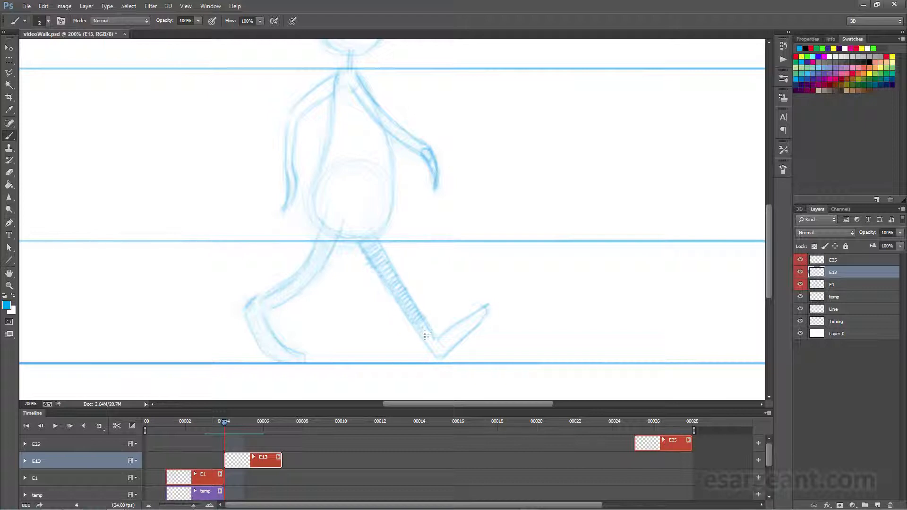
{"action": "left_click_drag", "start_coordinate": [425, 335], "coordinate": [443, 353]}
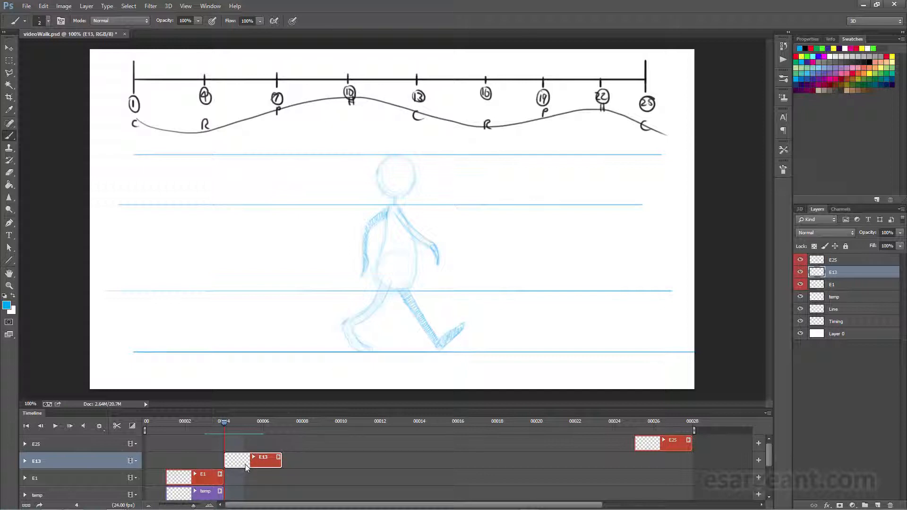
- Slide the E13 clip later in the Timeline so it starts at frame 13
{"action": "left_click_drag", "start_coordinate": [251, 460], "coordinate": [390, 460]}
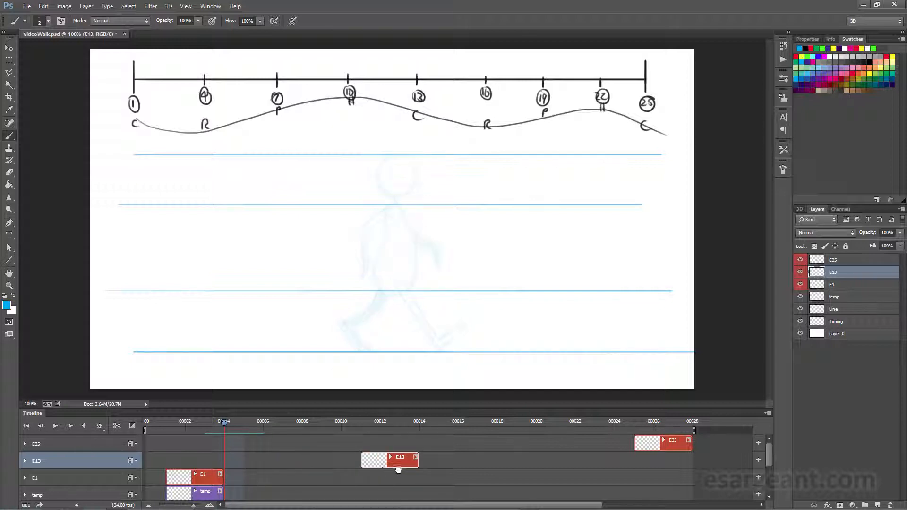
{"action": "left_click_drag", "start_coordinate": [391, 459], "coordinate": [428, 459]}
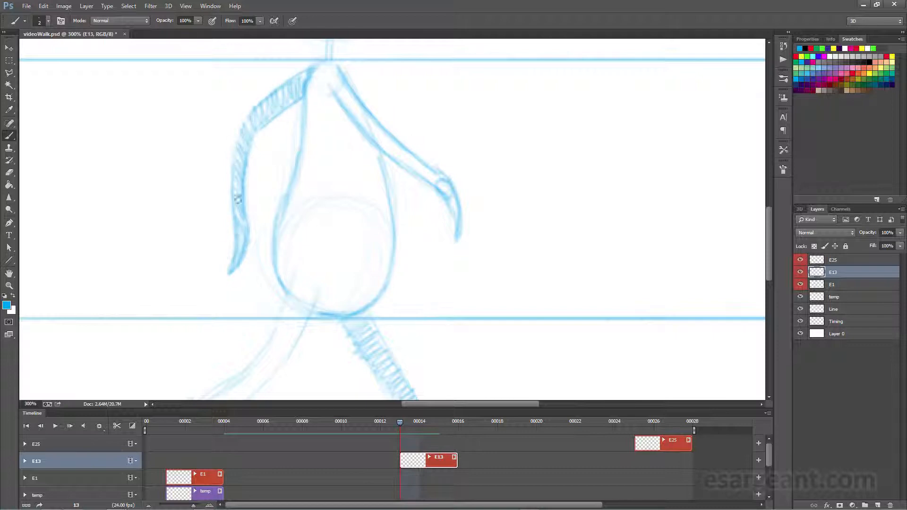
- Scroll to adjust the view of the E13 figure's back arm
{"action": "scroll", "scroll_direction": "down", "scroll_amount": 3}
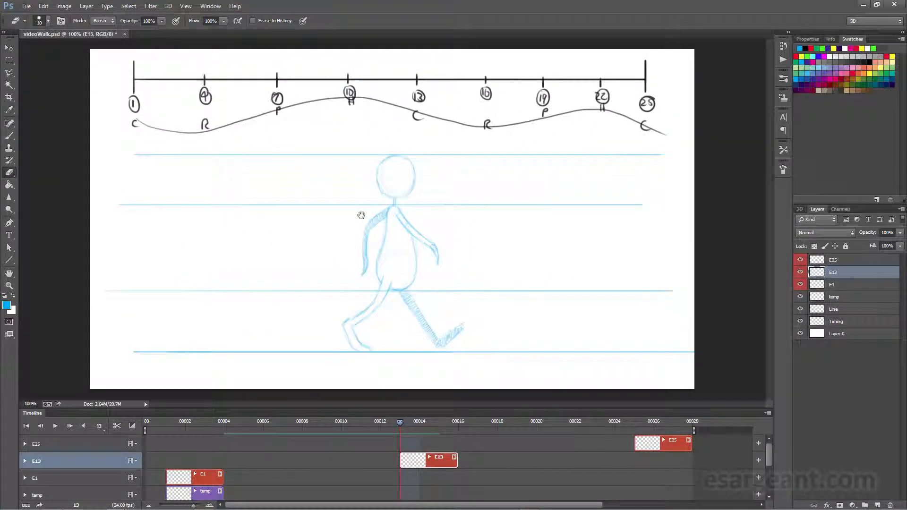
{"action": "mouse_move", "coordinate": [434, 221]}
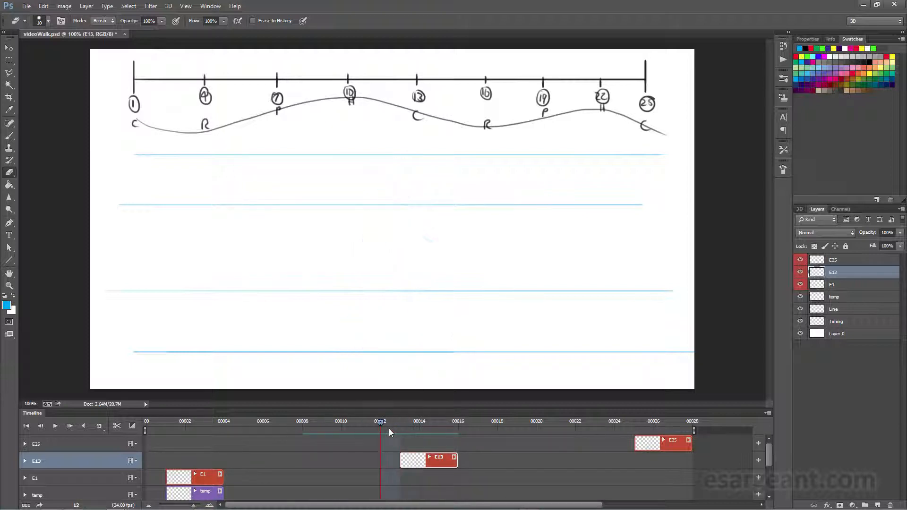
- Scrub the time ruler to another frame, then to frame 11, to check timing
{"action": "left_click", "coordinate": [185, 421]}
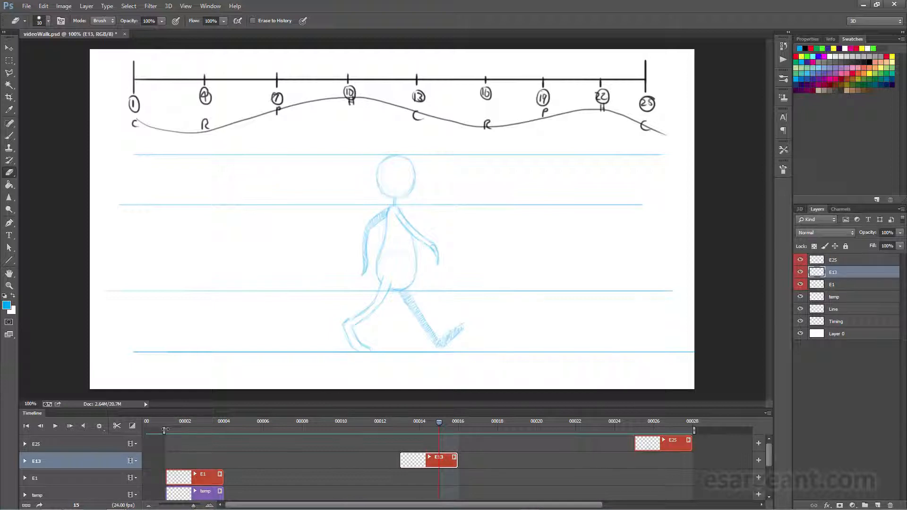
{"action": "mouse_move", "coordinate": [321, 415]}
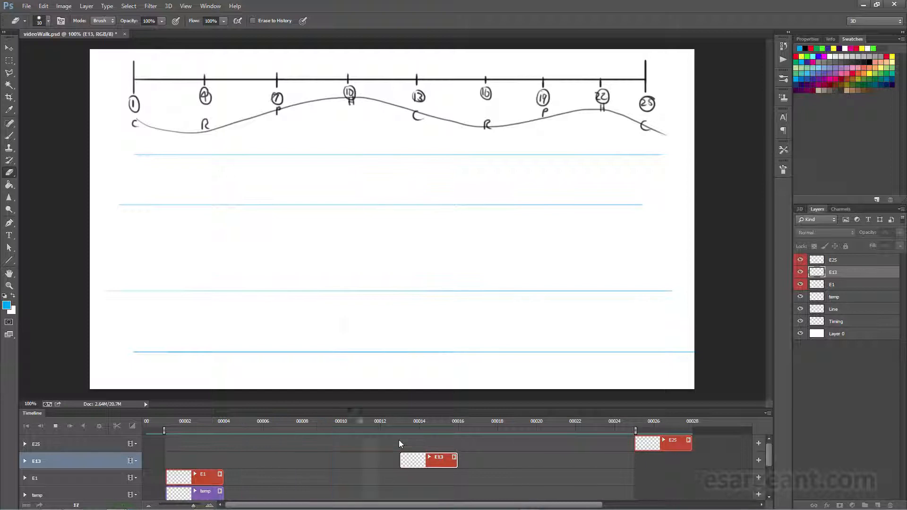
{"action": "left_click", "coordinate": [361, 421]}
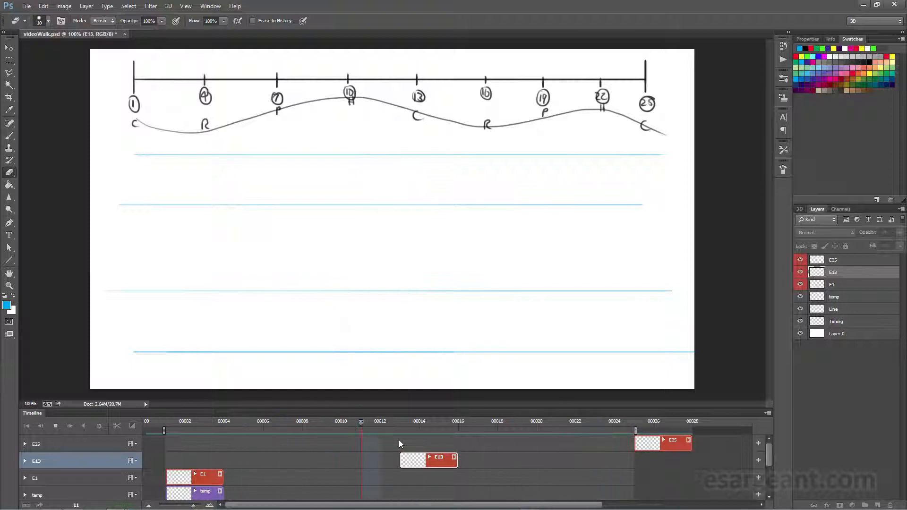